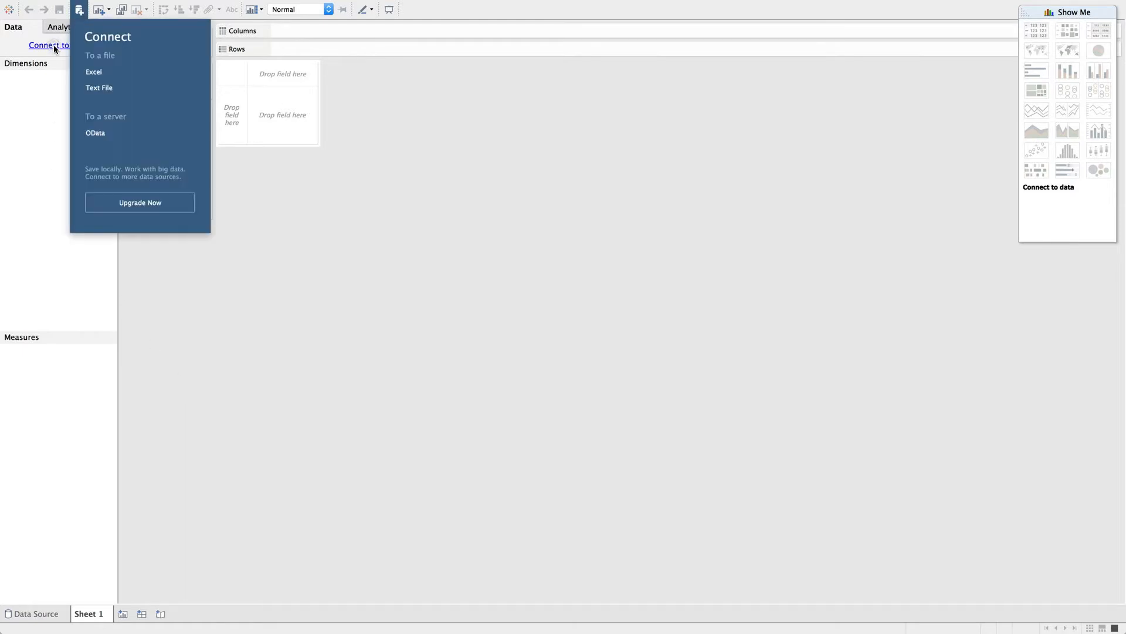
pyautogui.moveTo(94, 72)
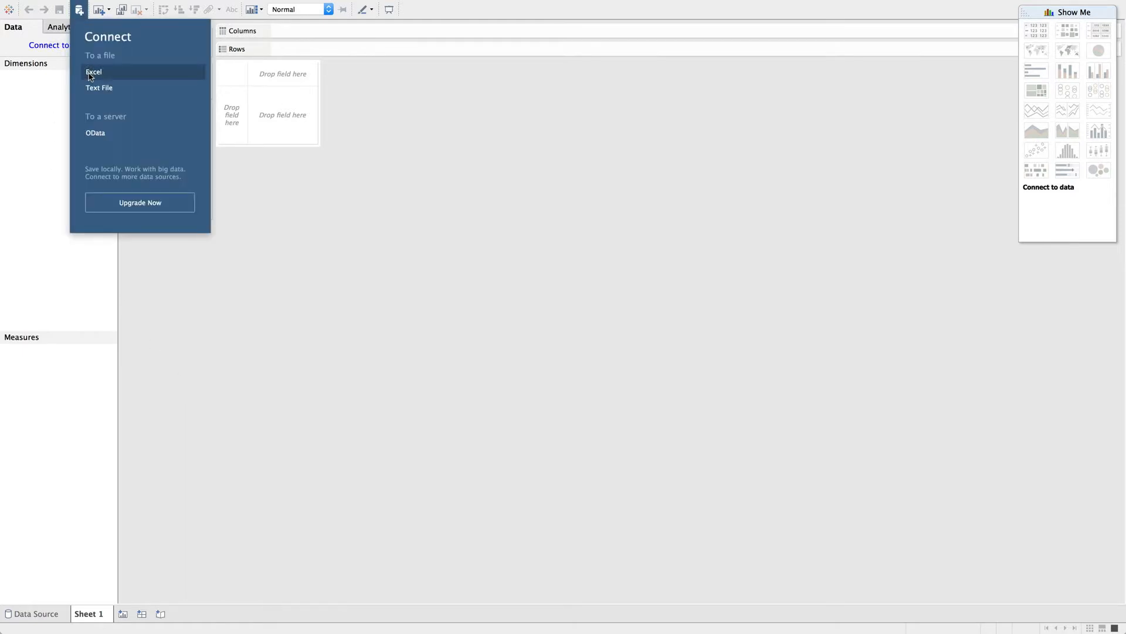
# - Connect to the Excel workbook DFID-2011-flight-data-lat-long.xlsx as the data source
pyautogui.click(94, 71)
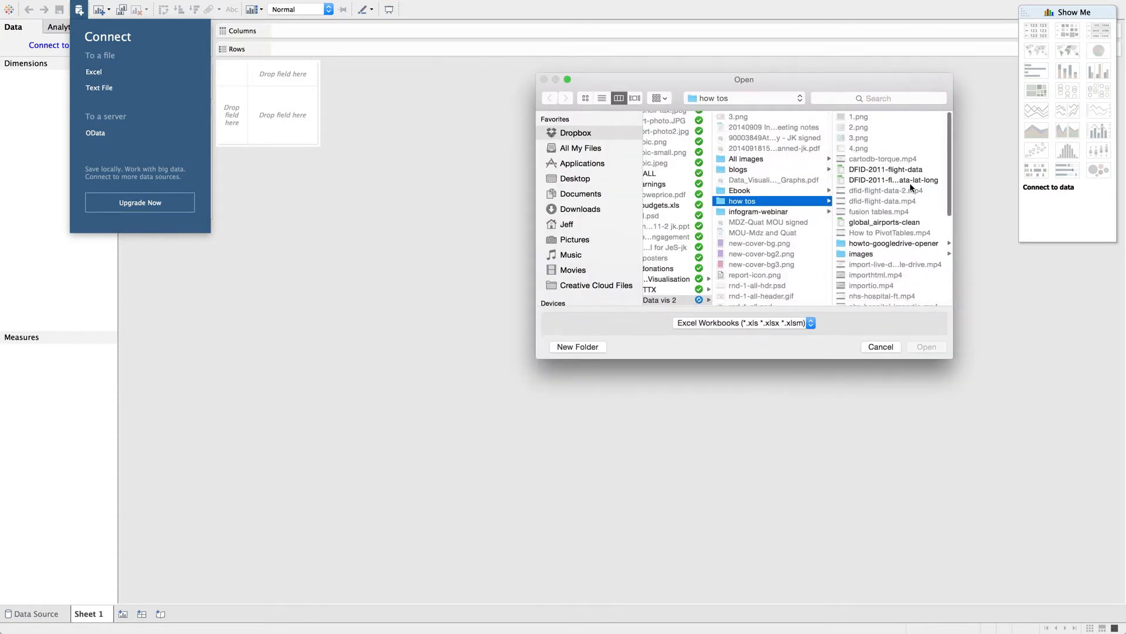
pyautogui.click(890, 179)
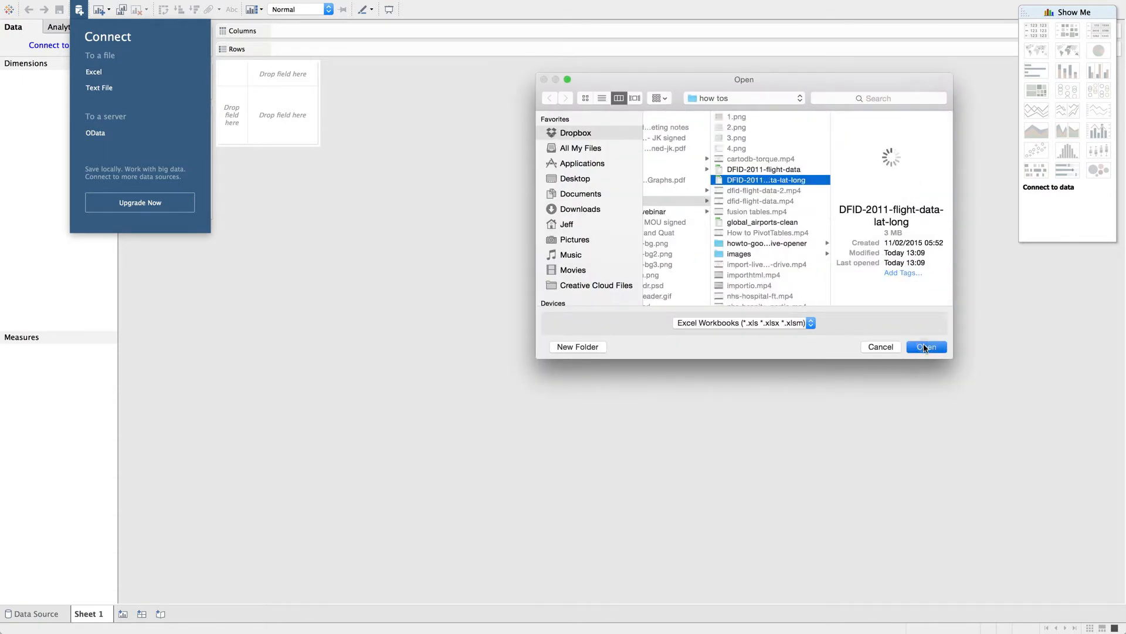
pyautogui.click(925, 347)
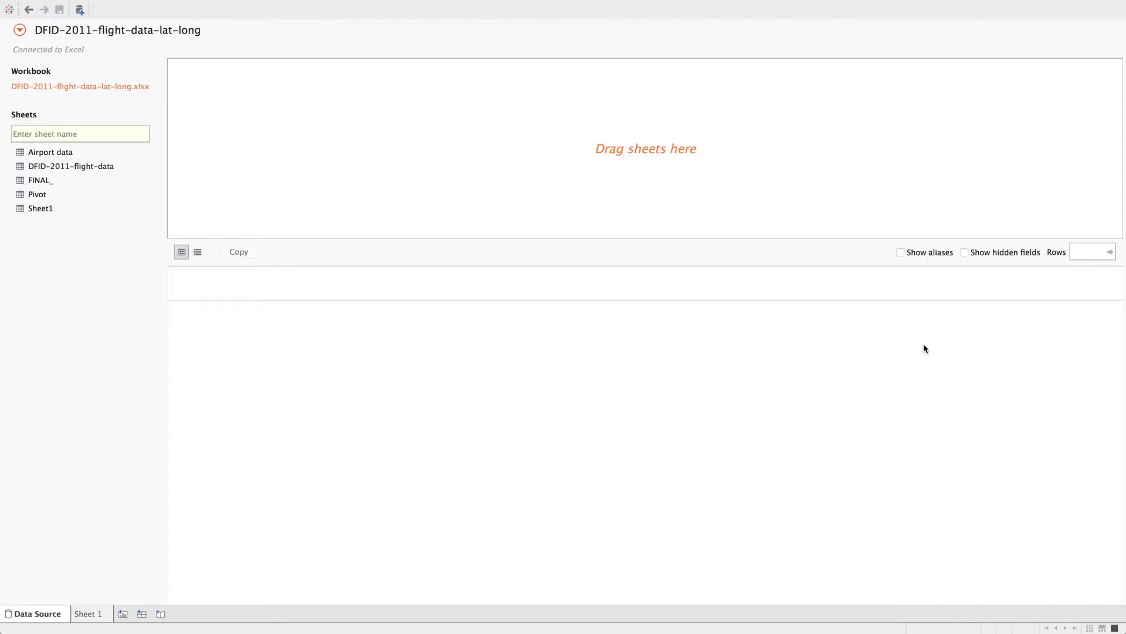
pyautogui.moveTo(70, 166)
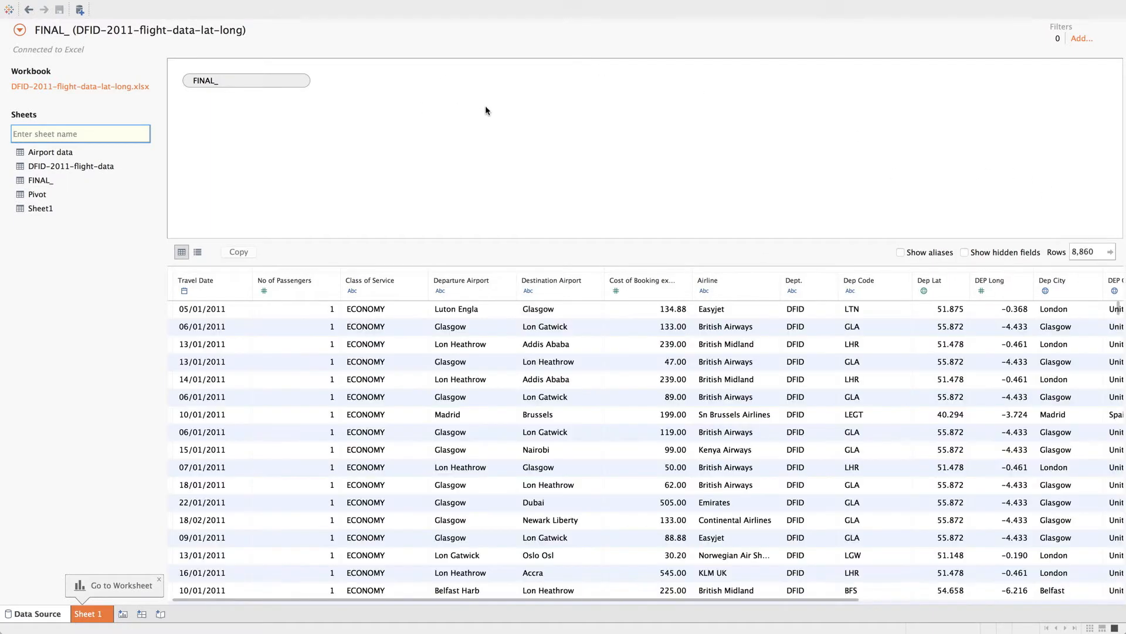
pyautogui.moveTo(113, 535)
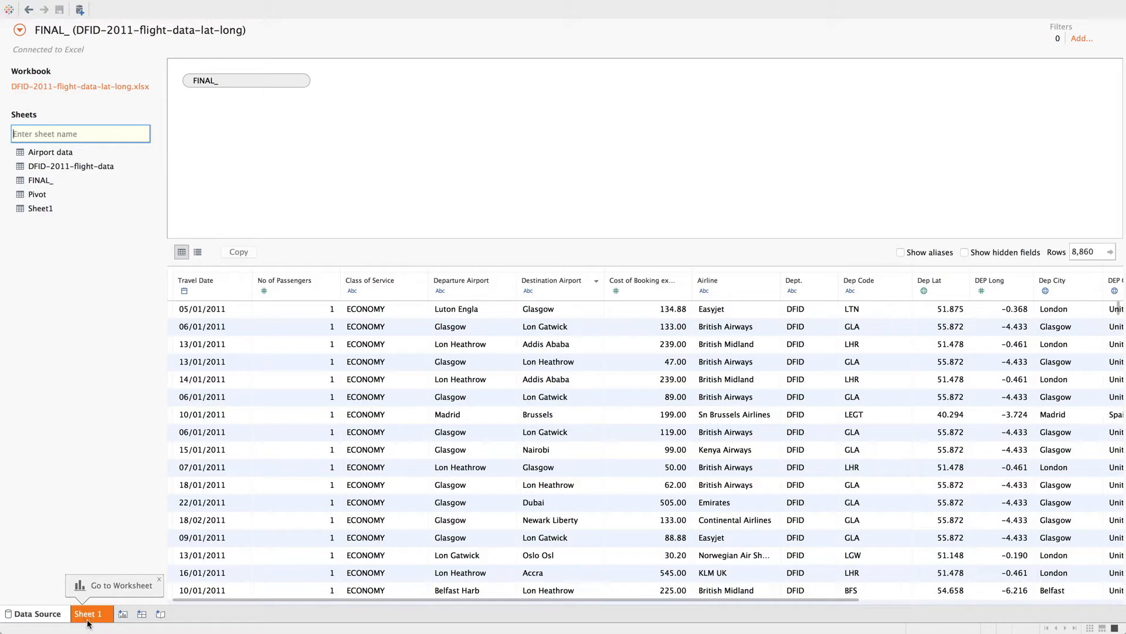
# - Go to Sheet 1 and place Dest Country on Rows, listing 139 destination countries
pyautogui.click(88, 617)
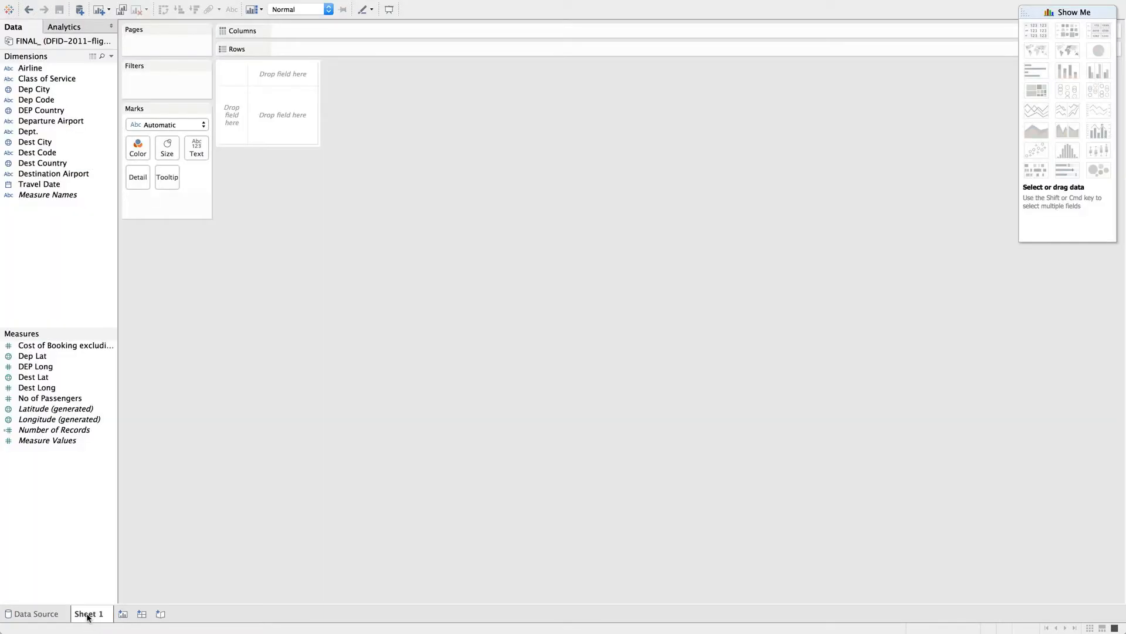
pyautogui.moveTo(430, 453)
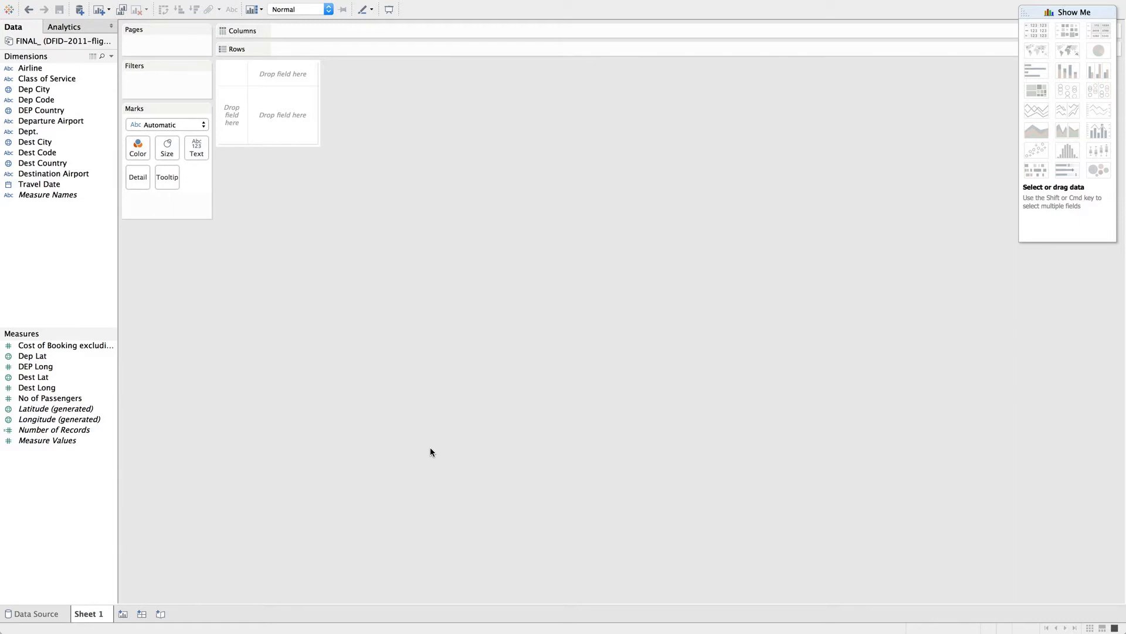
pyautogui.click(42, 163)
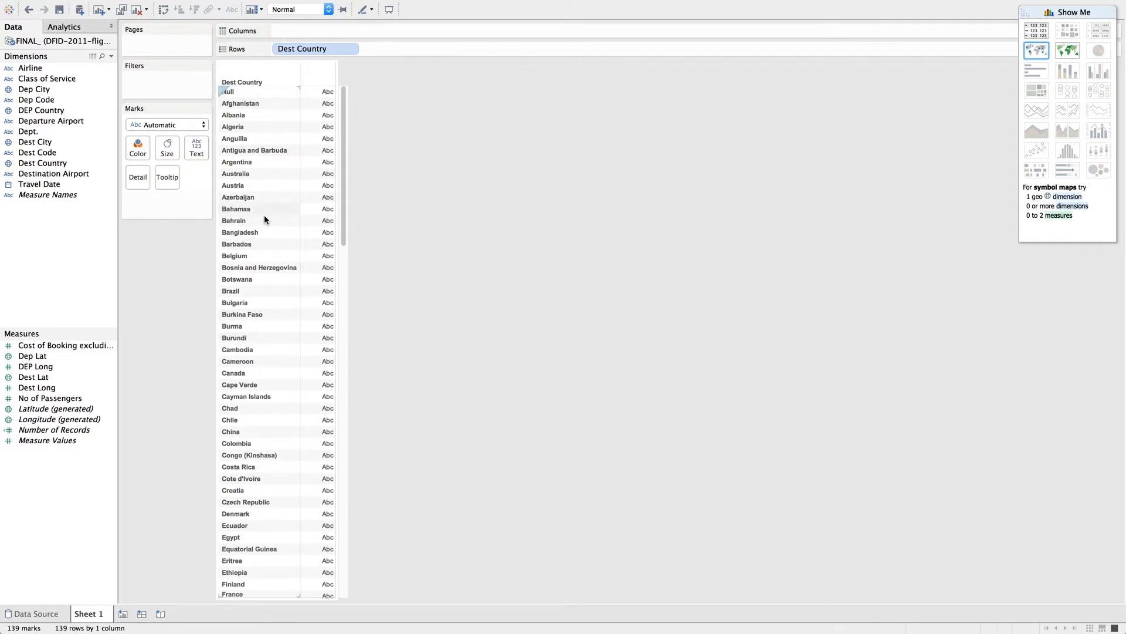
pyautogui.moveTo(47, 193)
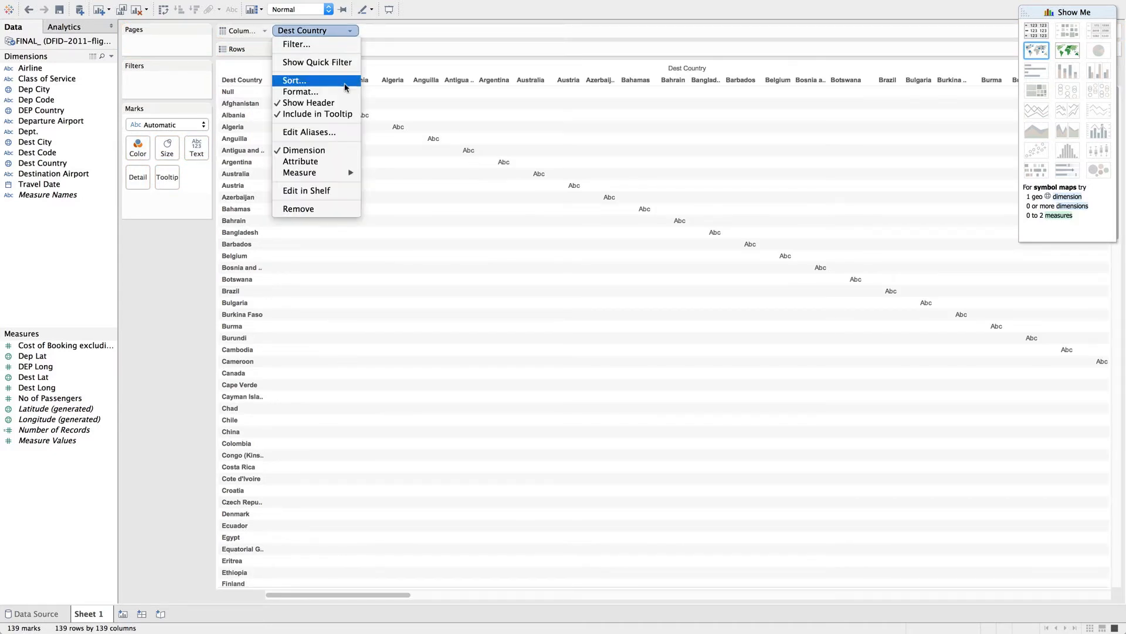
pyautogui.moveTo(299, 173)
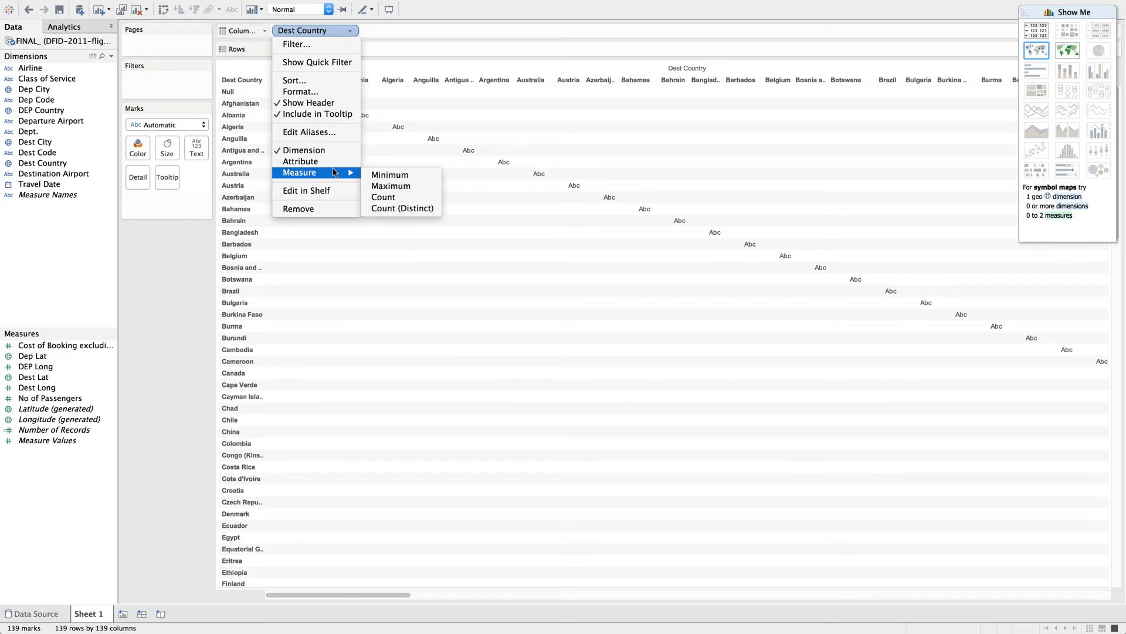
pyautogui.moveTo(392, 188)
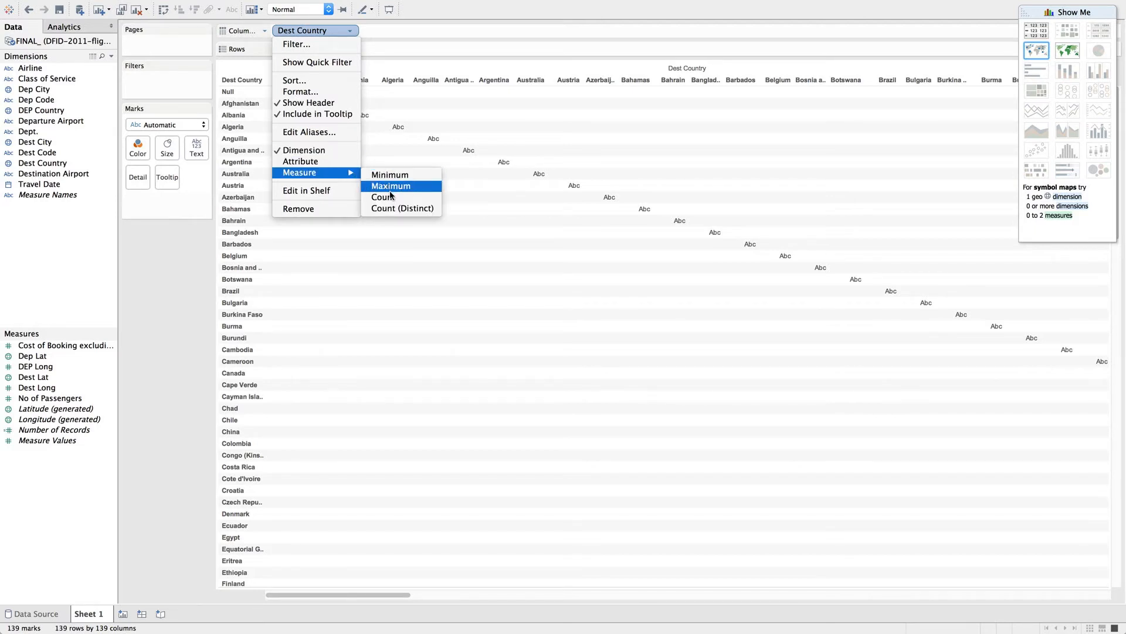
# - Change the Dest Country column pill to Measure > Count for bookings per country
pyautogui.click(383, 197)
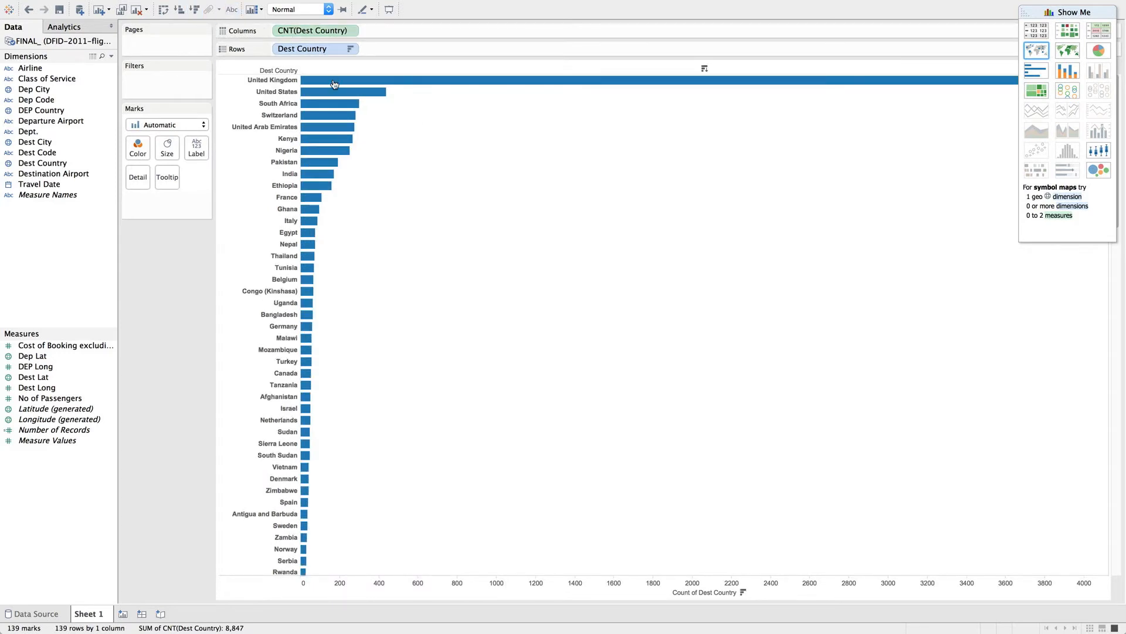
pyautogui.moveTo(334, 81)
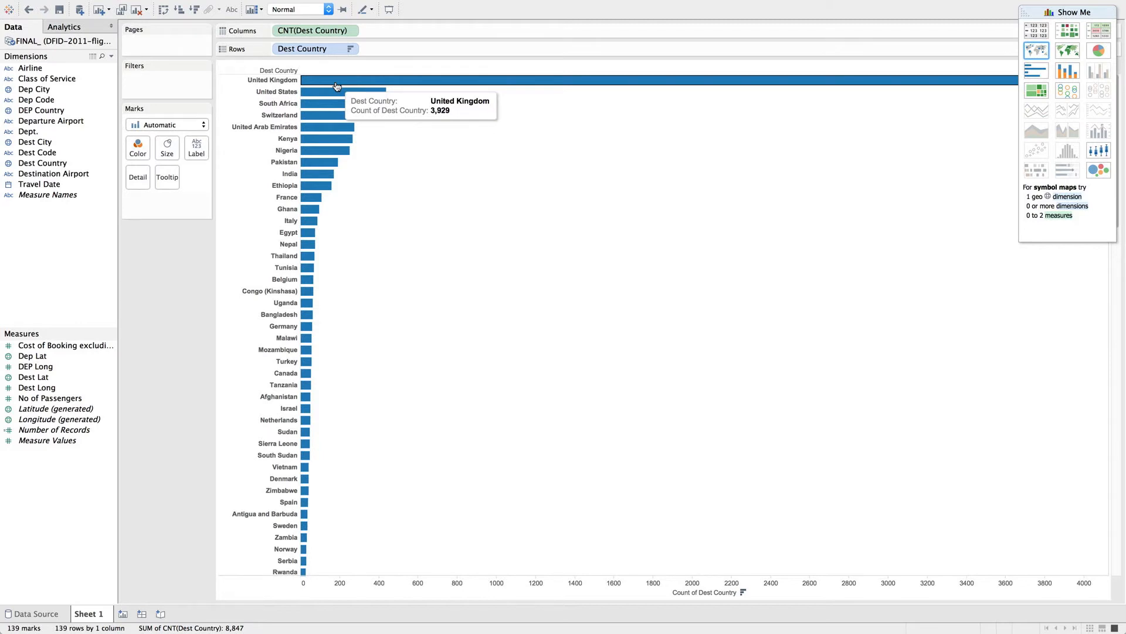
pyautogui.moveTo(329, 91)
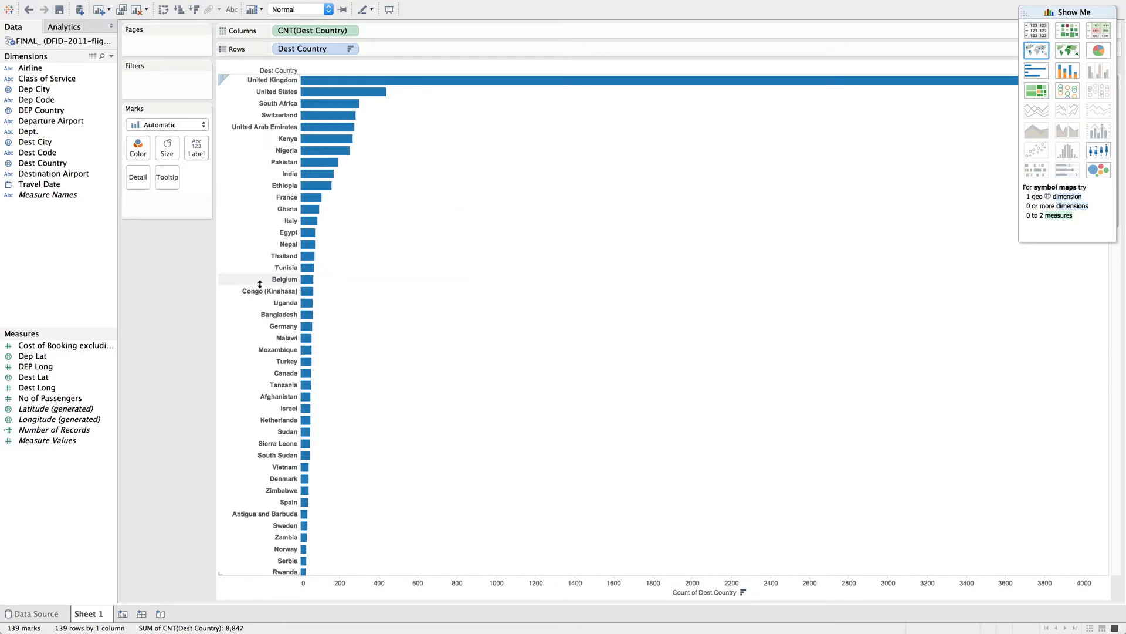
pyautogui.moveTo(162, 299)
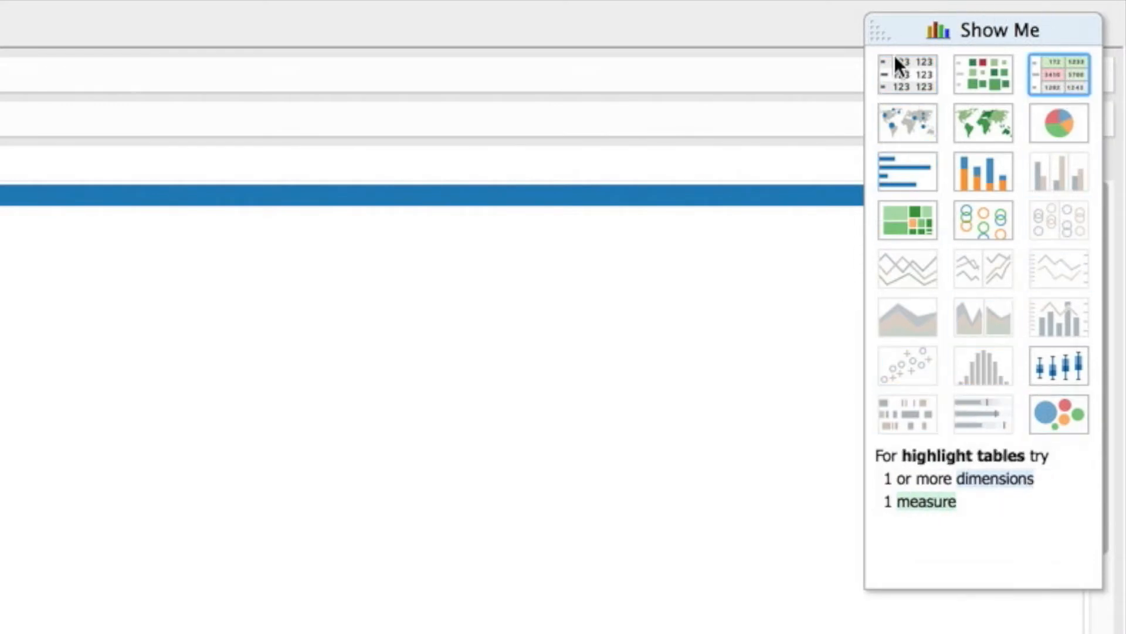
# - Show the country booking counts as a descending text table totalling 8,847
pyautogui.click(907, 72)
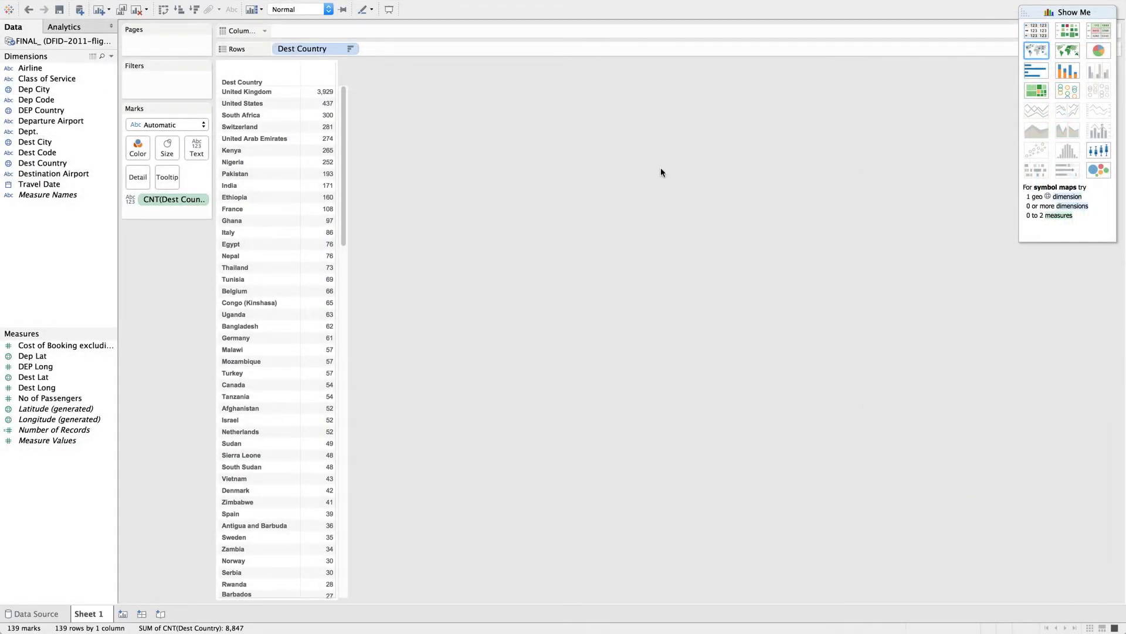
pyautogui.moveTo(315, 432)
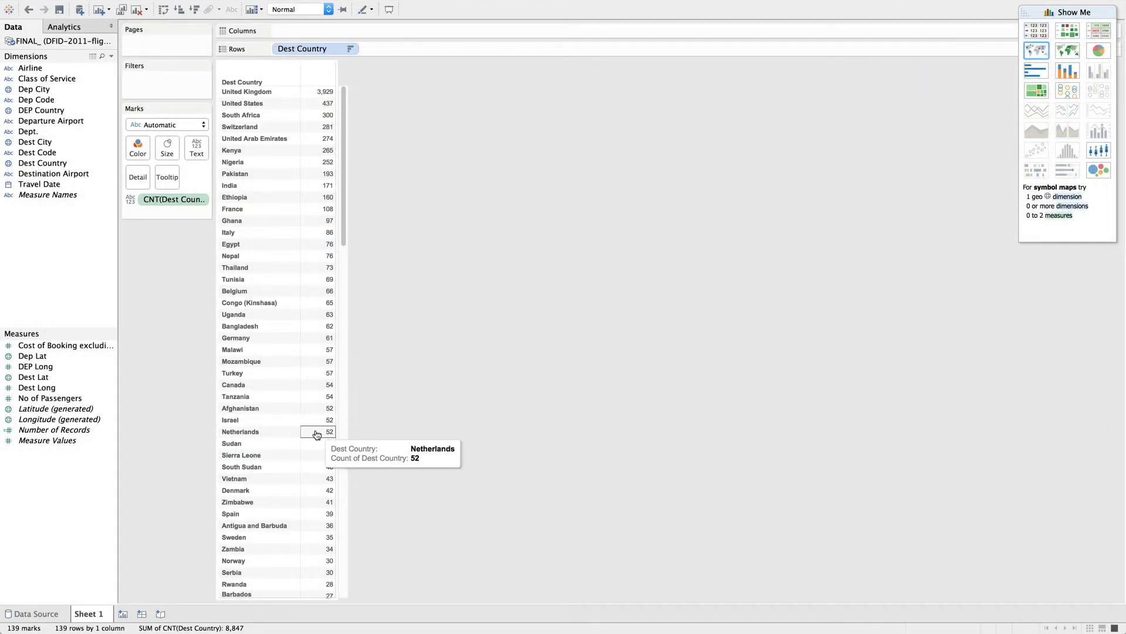
pyautogui.moveTo(523, 247)
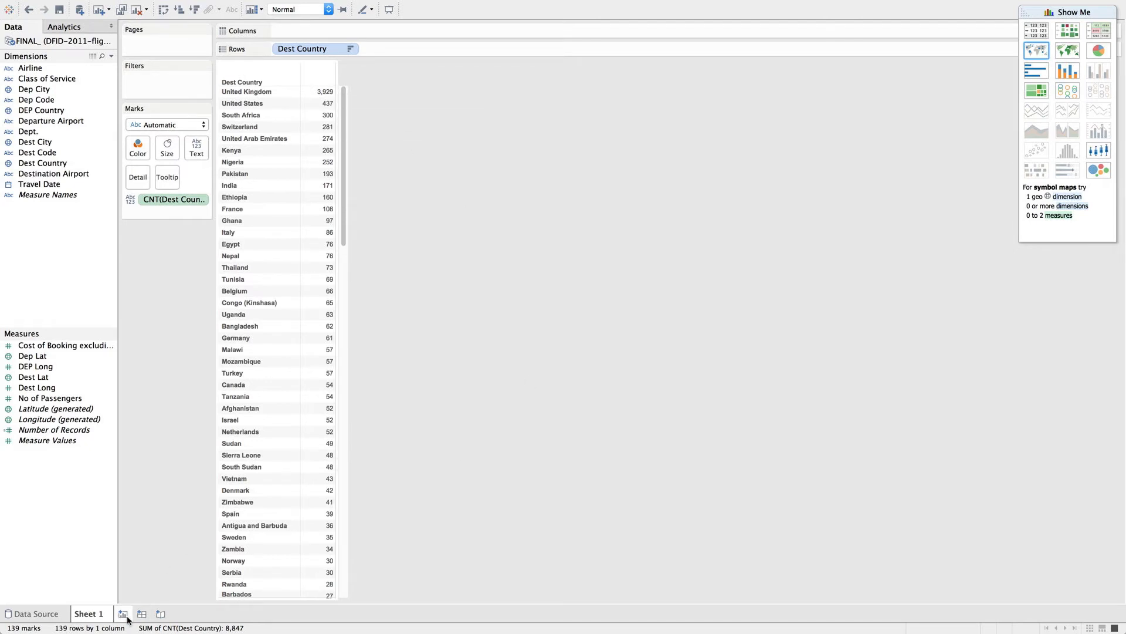
# - Start Sheet 2 with Dest Country coloured by total Cost of Booking excluding VAT
pyautogui.click(123, 613)
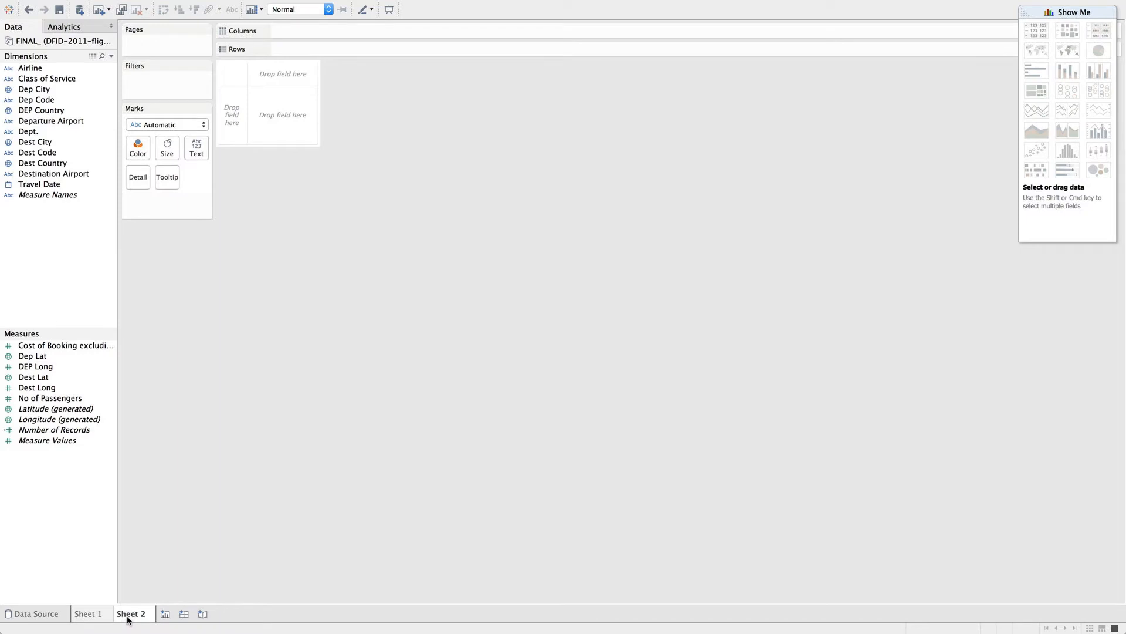
pyautogui.moveTo(372, 412)
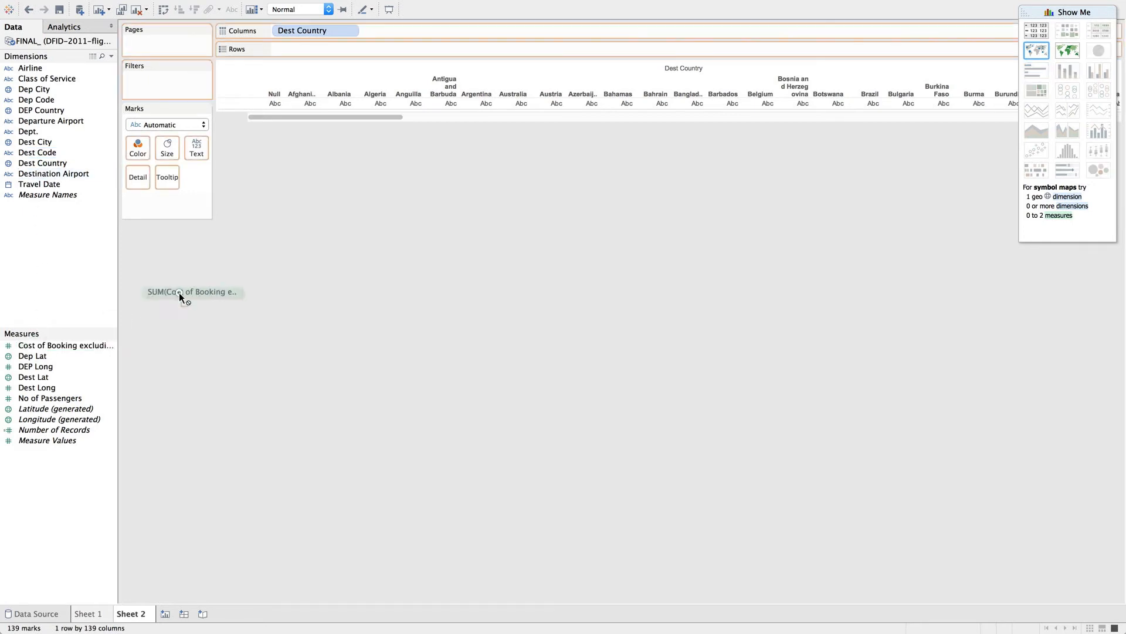
pyautogui.moveTo(191, 293); pyautogui.dragTo(137, 143)
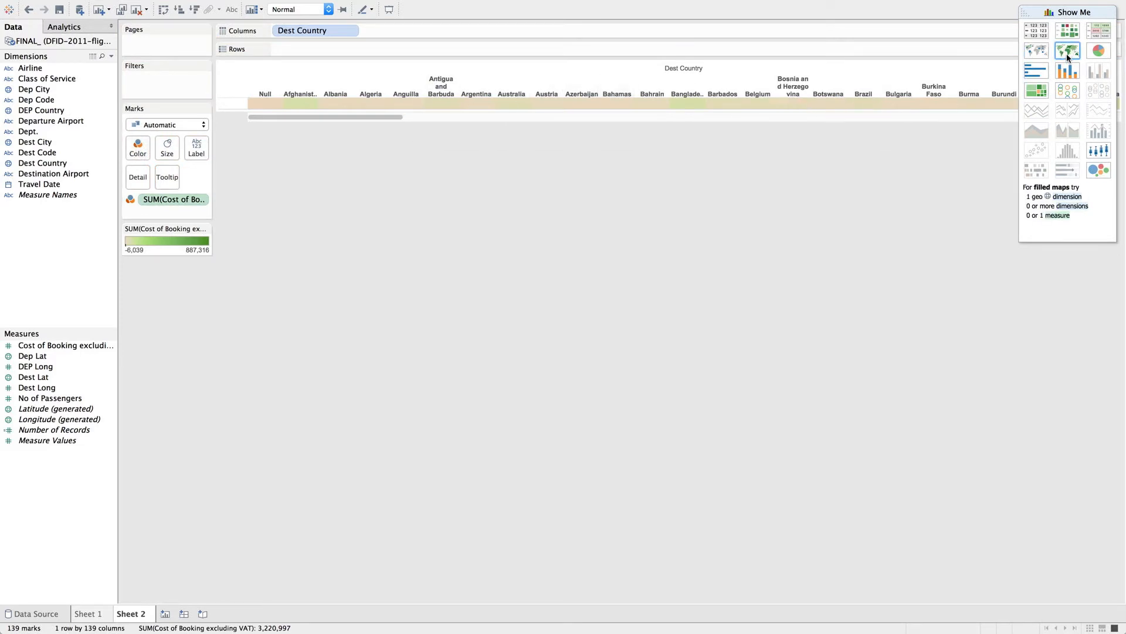
# - Make Sheet 2 a filled world map shading countries by average booking cost
pyautogui.click(1068, 49)
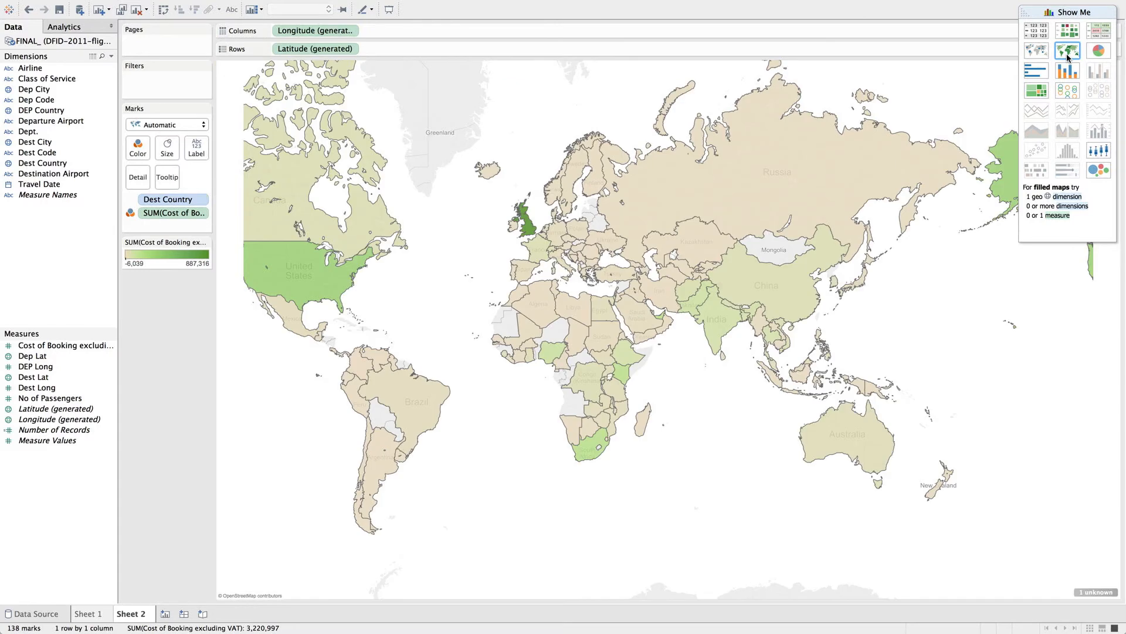
pyautogui.click(1036, 50)
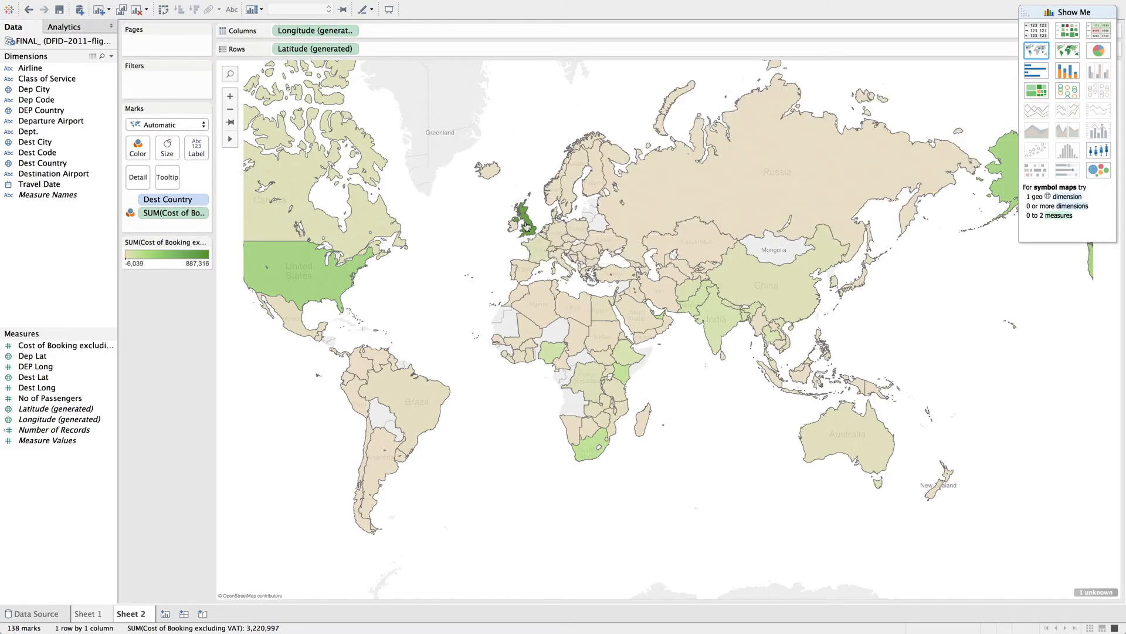
pyautogui.moveTo(504, 237)
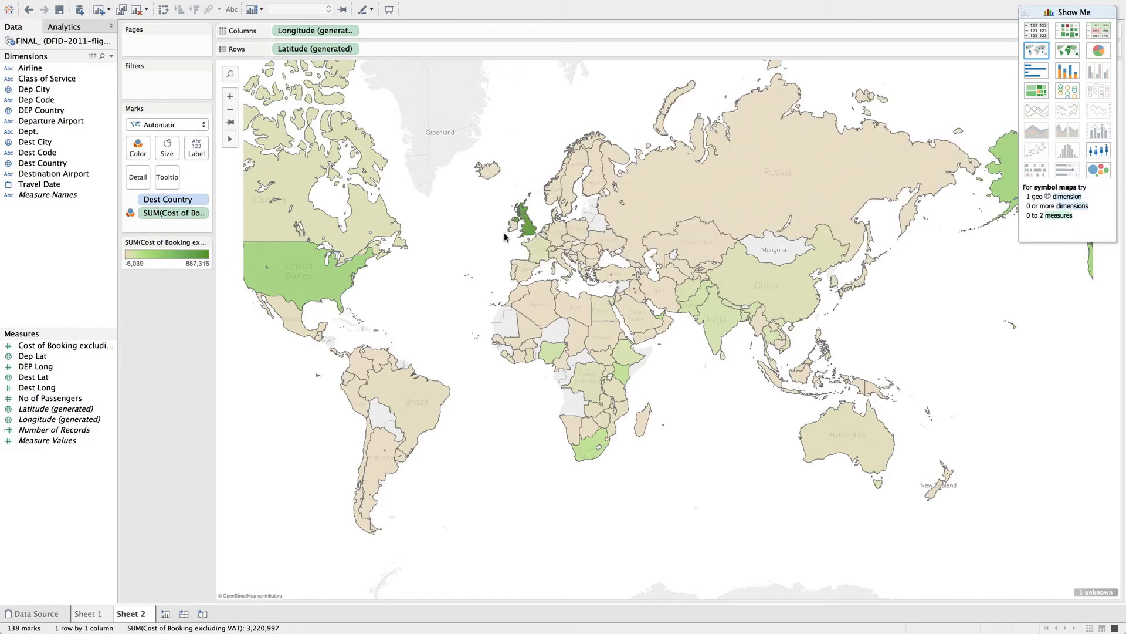
pyautogui.moveTo(301, 271)
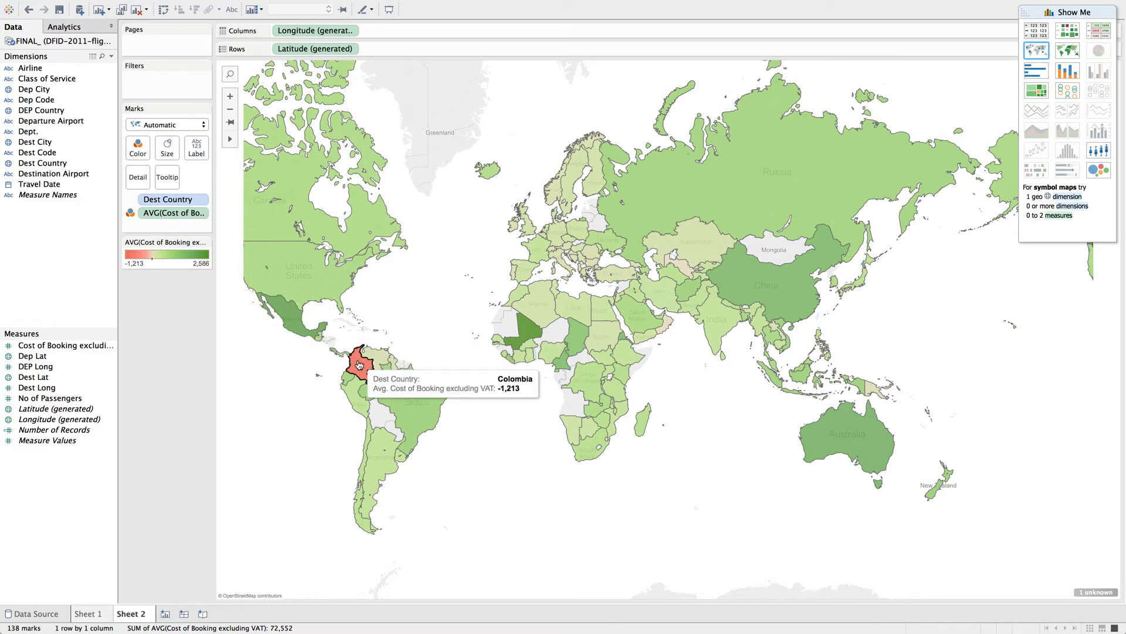
# - Exclude Colombia, the only negative average, from the map
pyautogui.rightClick(359, 362)
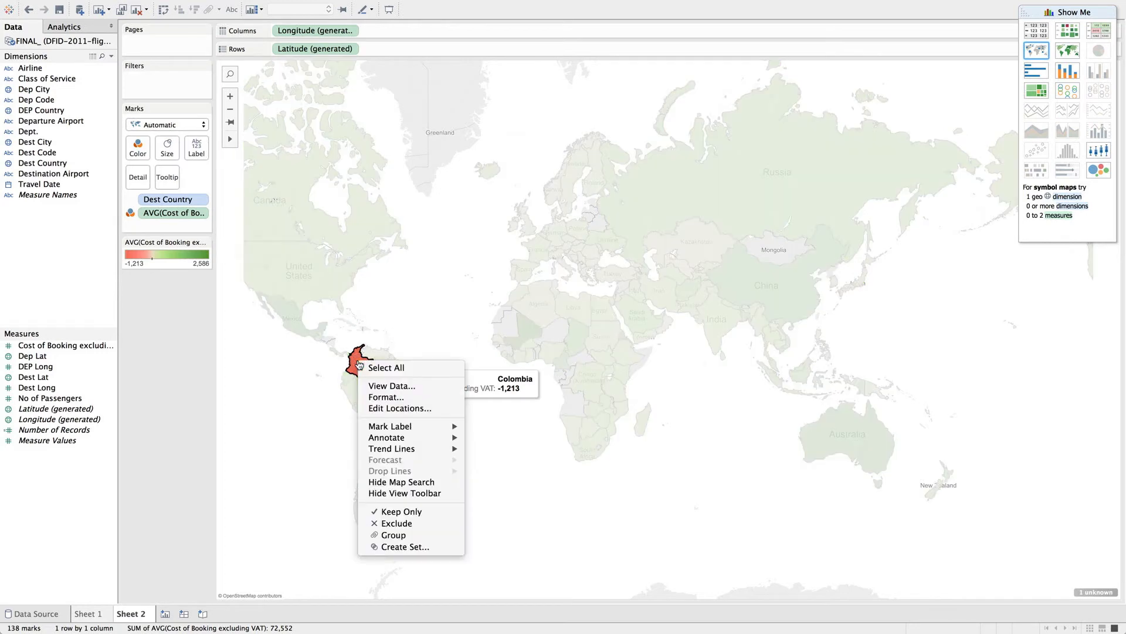
pyautogui.moveTo(395, 523)
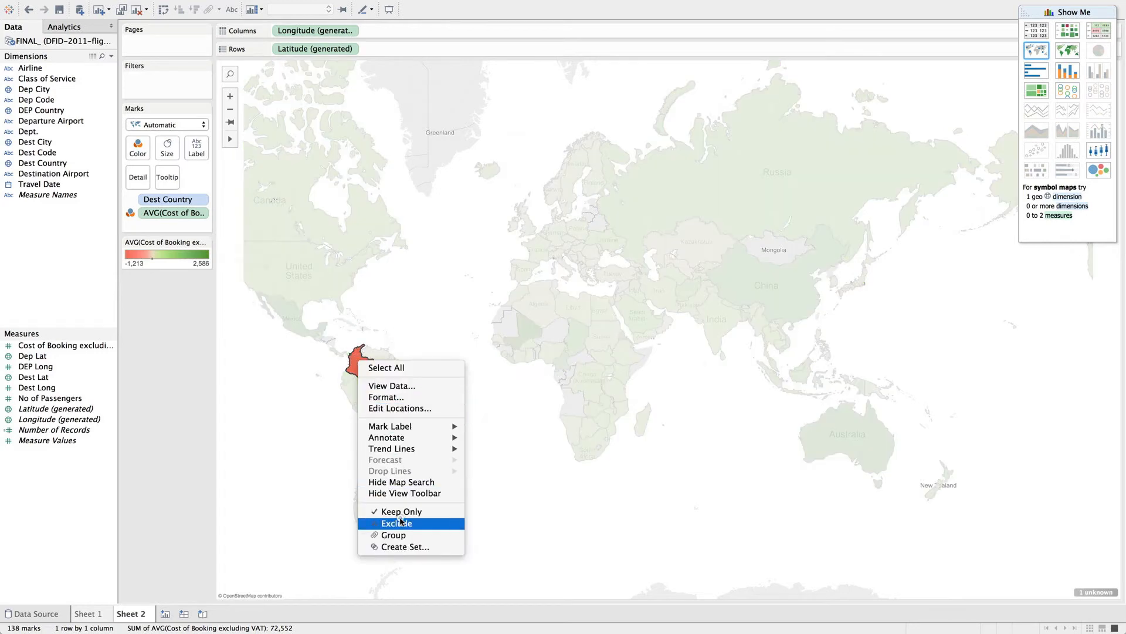
pyautogui.click(396, 522)
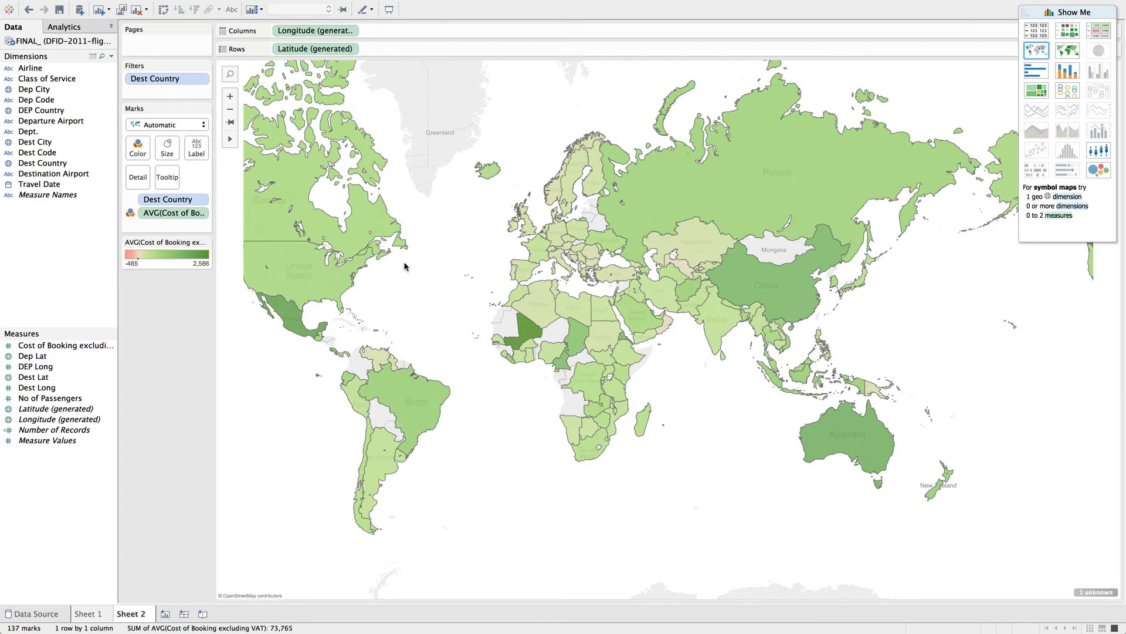
pyautogui.moveTo(523, 223)
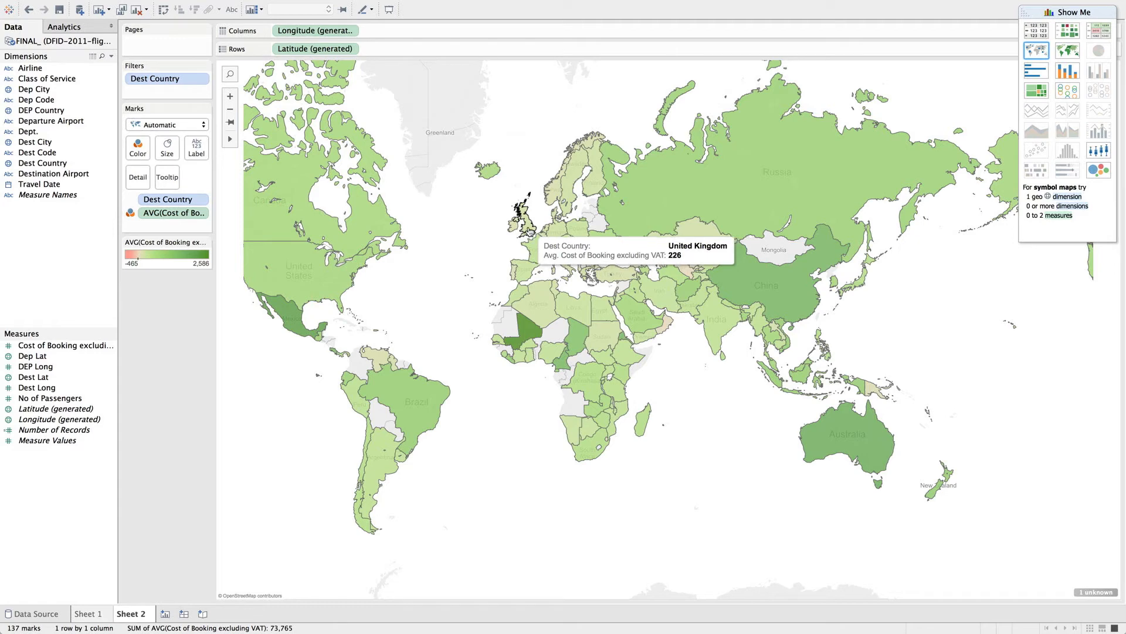
# - Add a £ sign before the average booking cost in the map's hover details
pyautogui.click(195, 148)
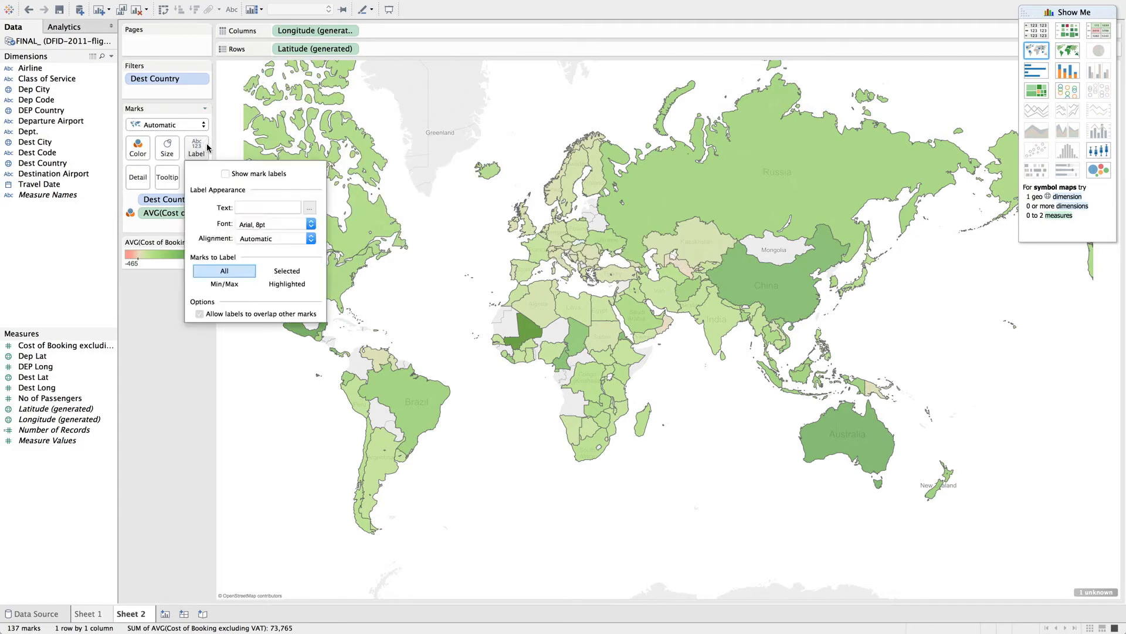
pyautogui.click(200, 313)
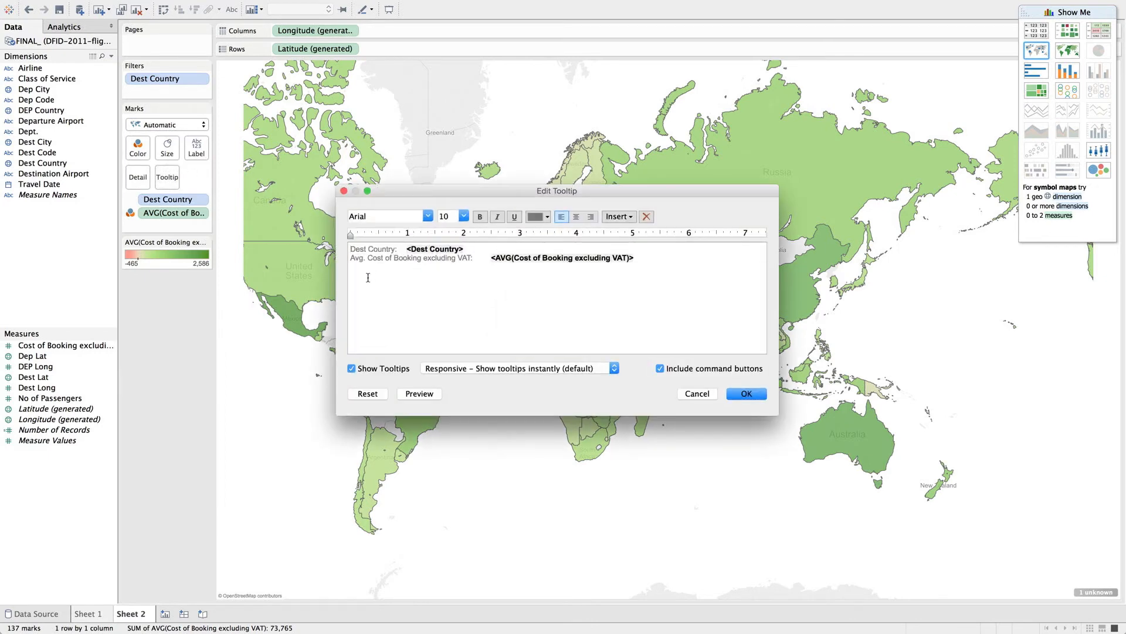
pyautogui.moveTo(587, 351)
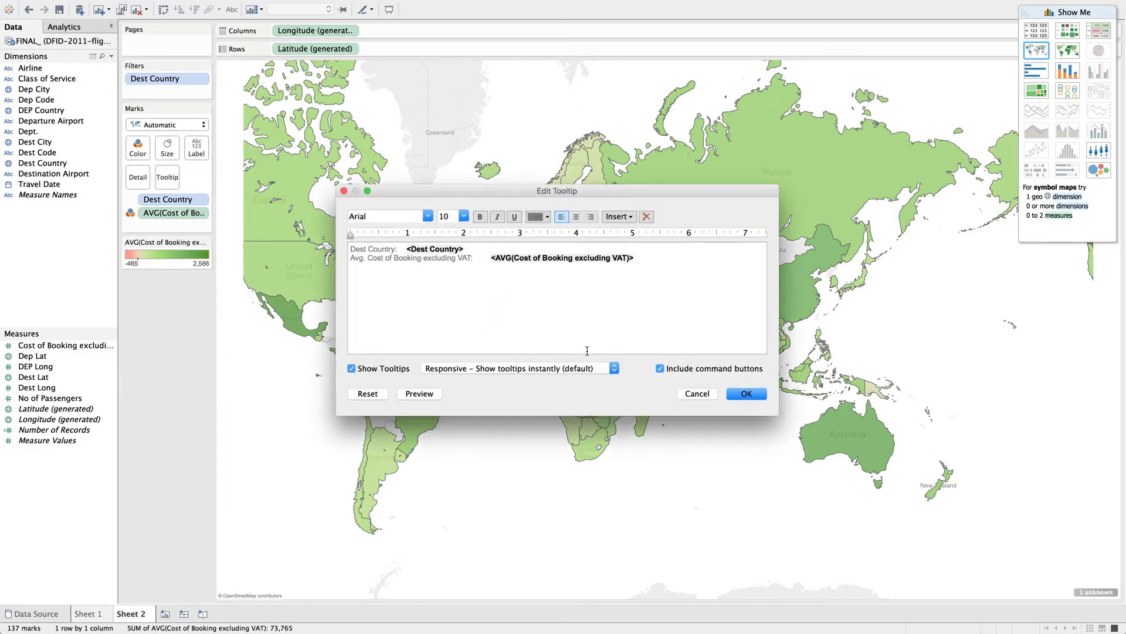
pyautogui.write('£')
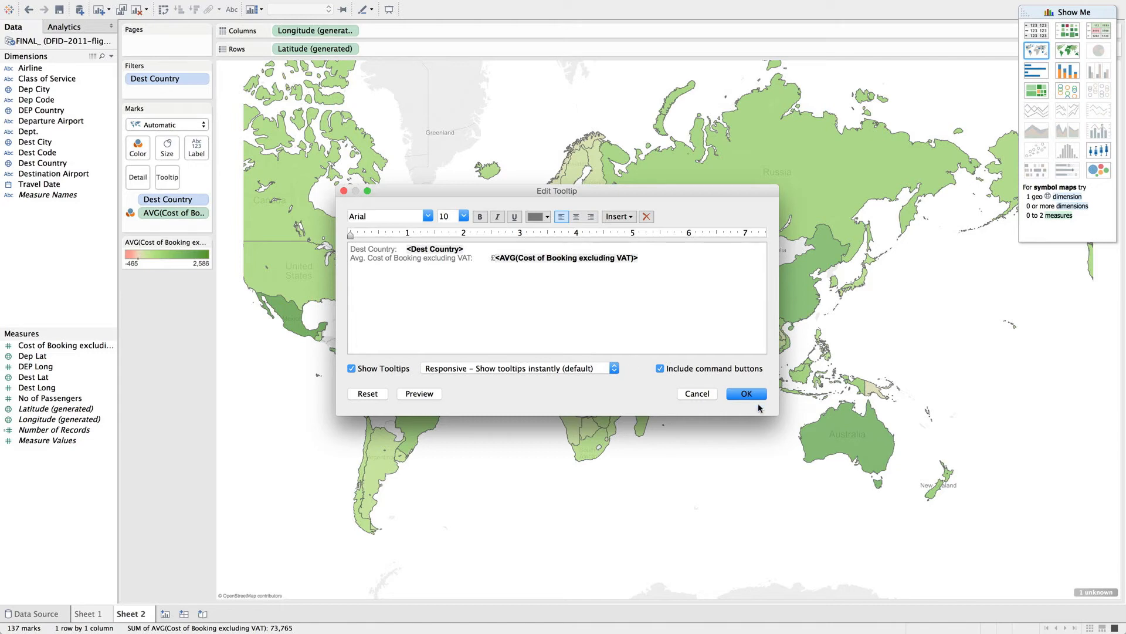
pyautogui.click(747, 393)
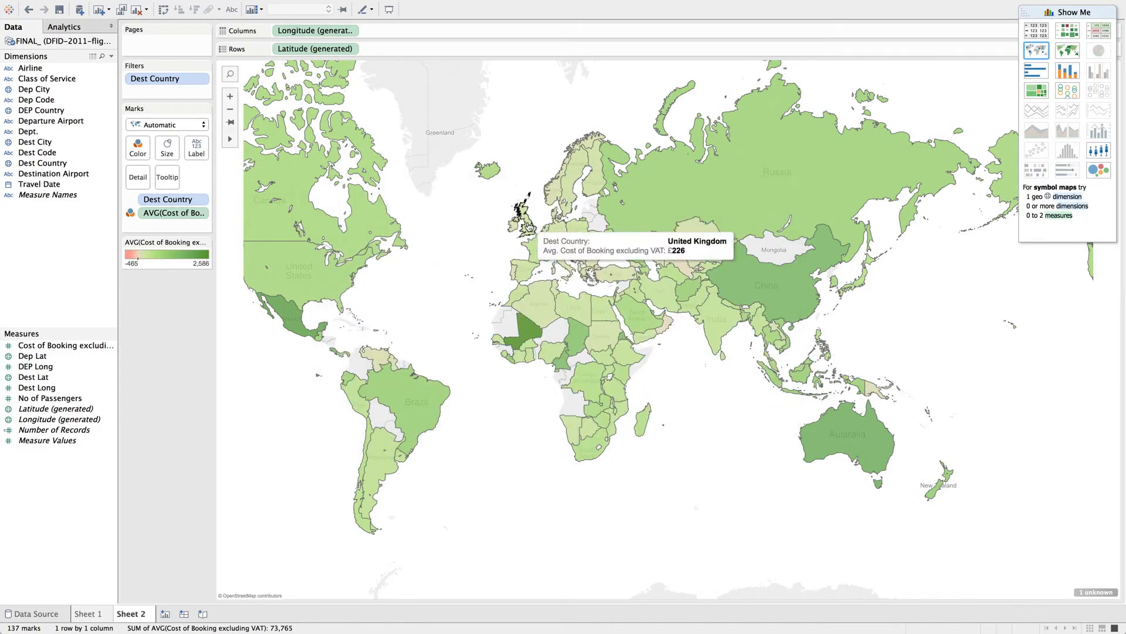
pyautogui.moveTo(568, 143)
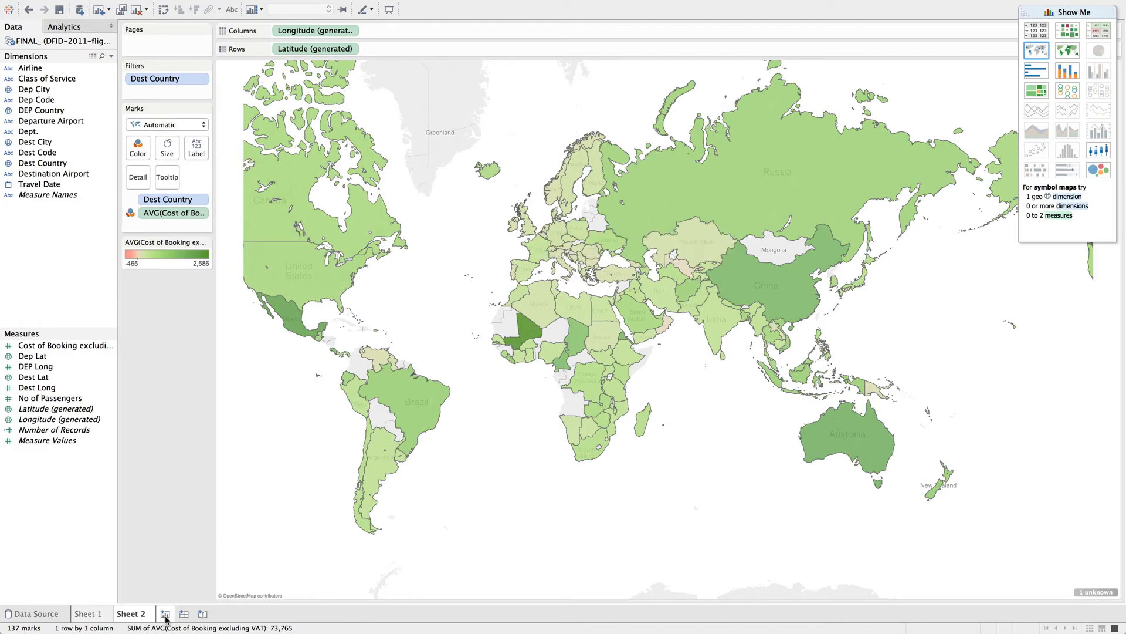
# - Start Sheet 3 with Dest Country on Rows and a count of bookings on Columns as bars
pyautogui.click(207, 613)
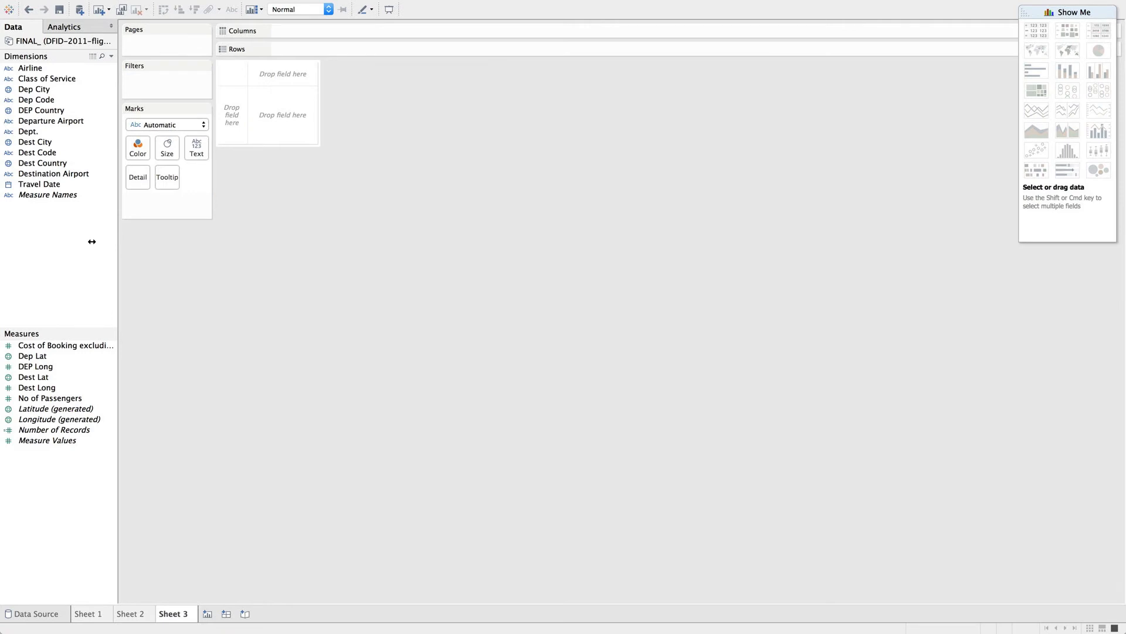
pyautogui.click(53, 174)
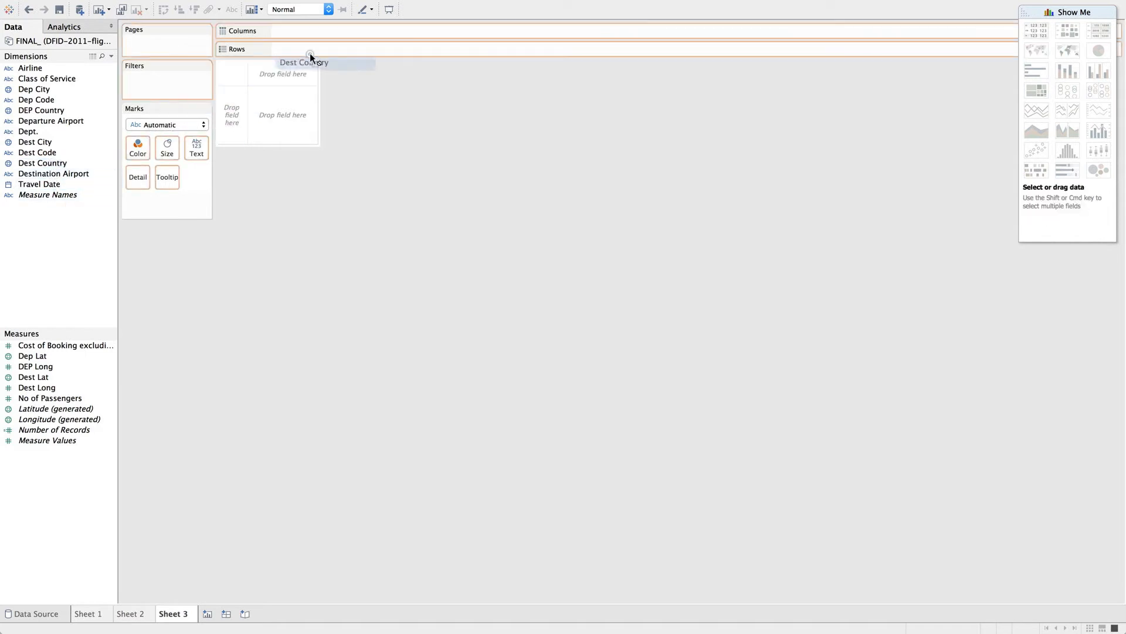
pyautogui.moveTo(303, 63); pyautogui.dragTo(316, 48)
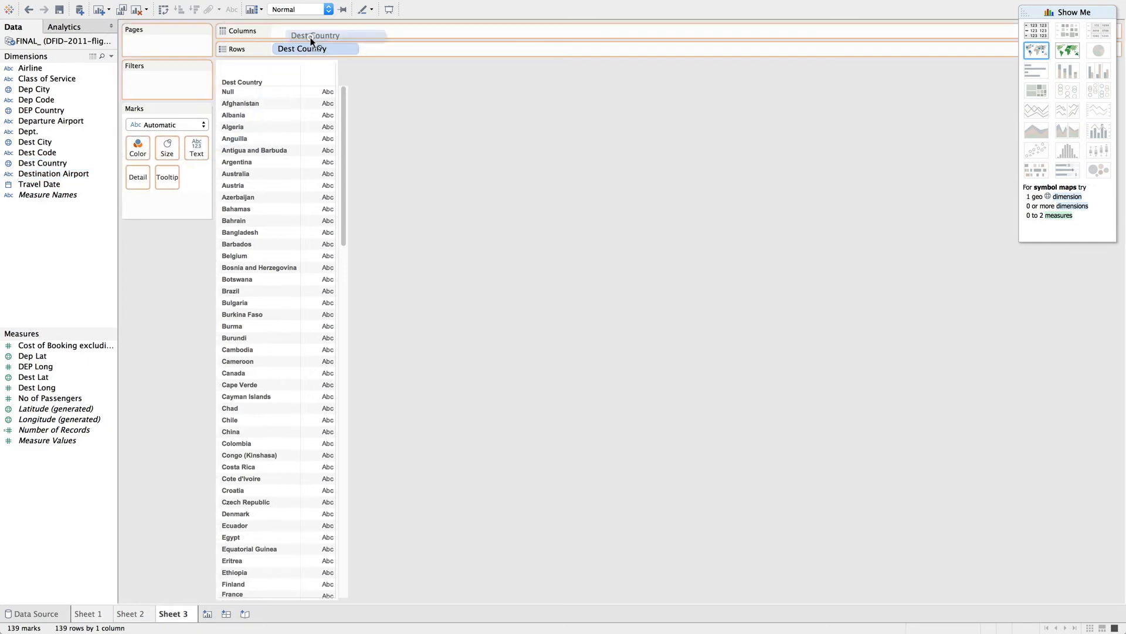
pyautogui.click(350, 30)
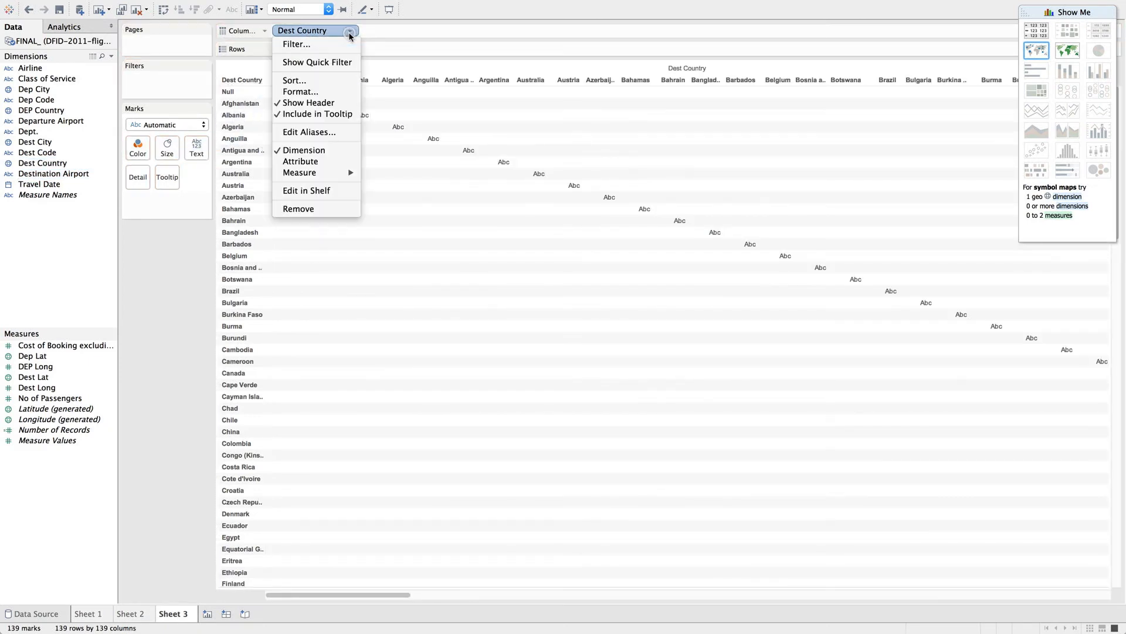
pyautogui.moveTo(299, 172)
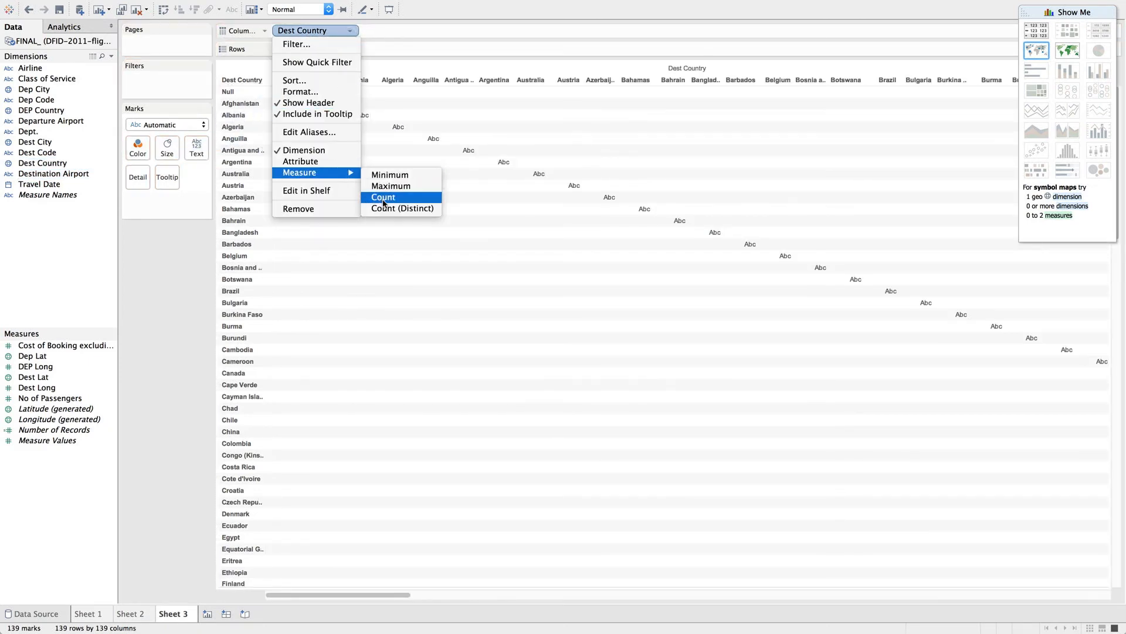
pyautogui.click(382, 197)
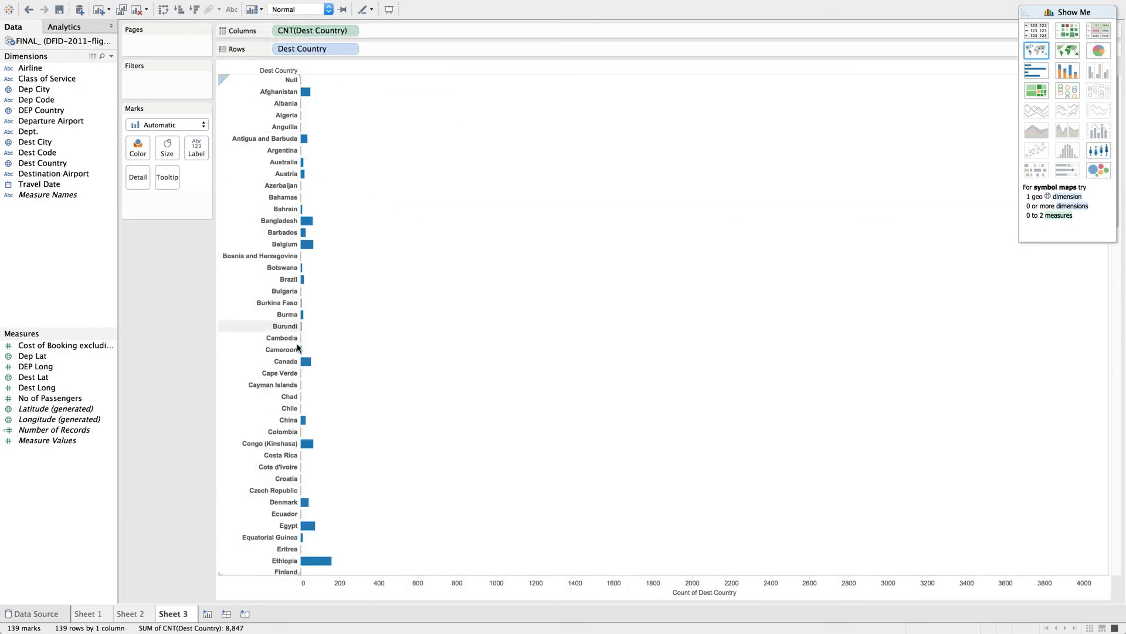
pyautogui.moveTo(305, 362)
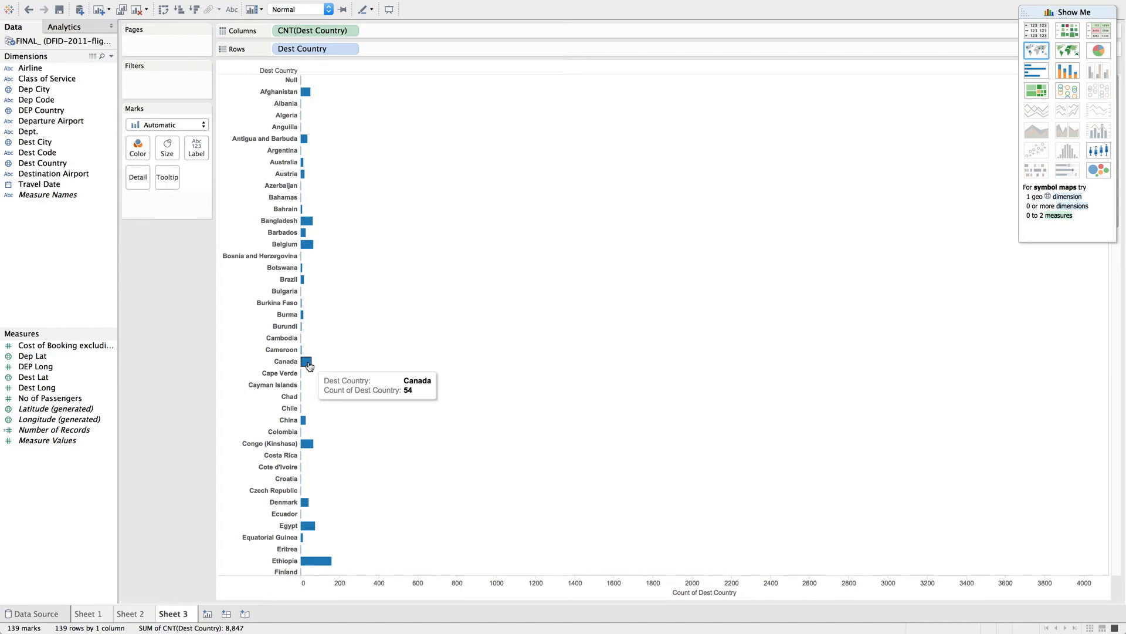
pyautogui.moveTo(305, 96)
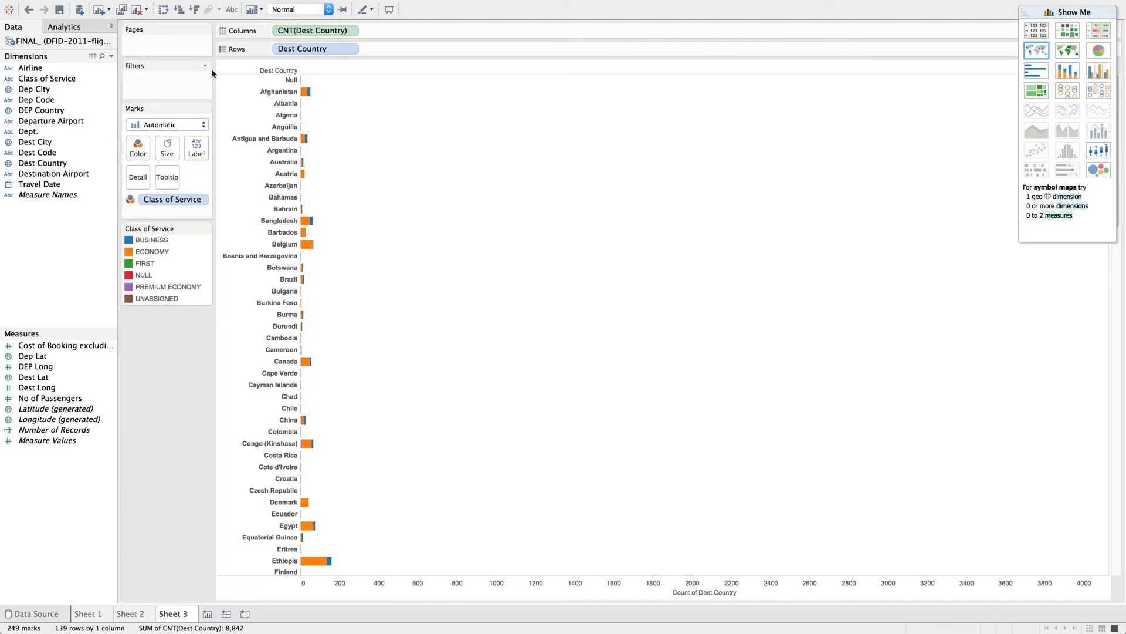
pyautogui.moveTo(304, 91)
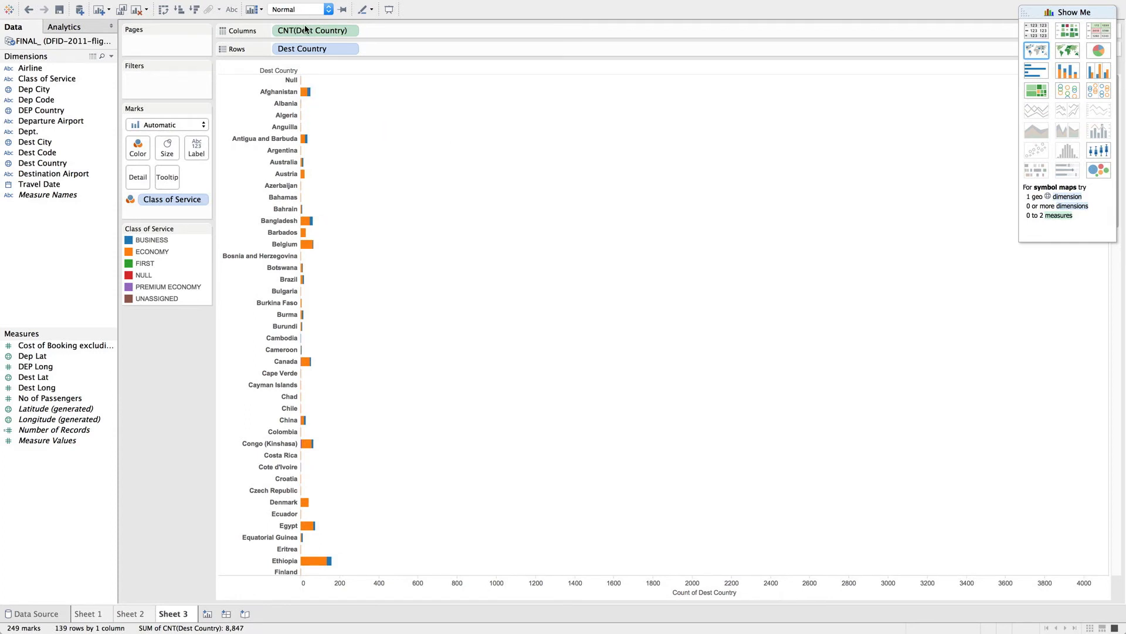
# - Sort the class-of-service coloured country bars descending, United Kingdom at the top
pyautogui.click(194, 9)
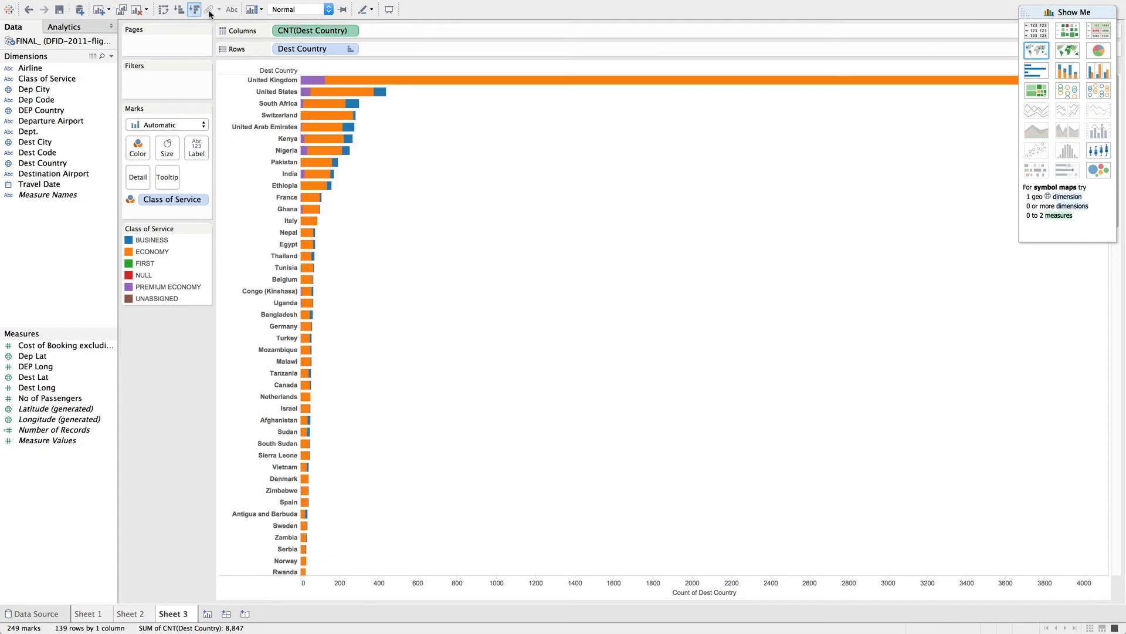
pyautogui.moveTo(304, 91)
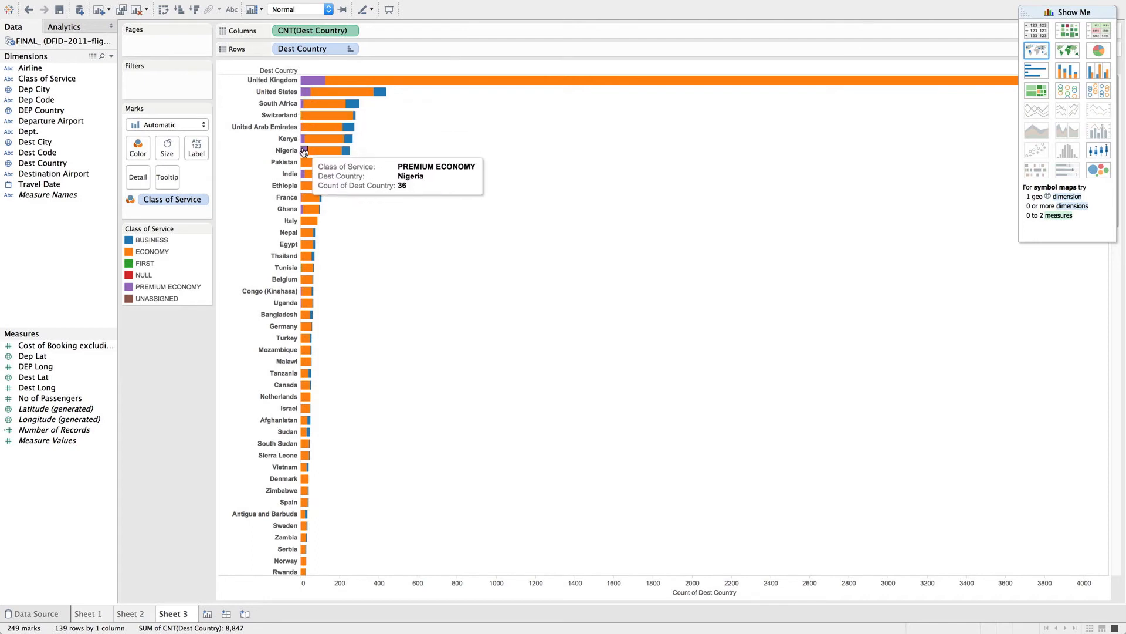
pyautogui.moveTo(332, 423)
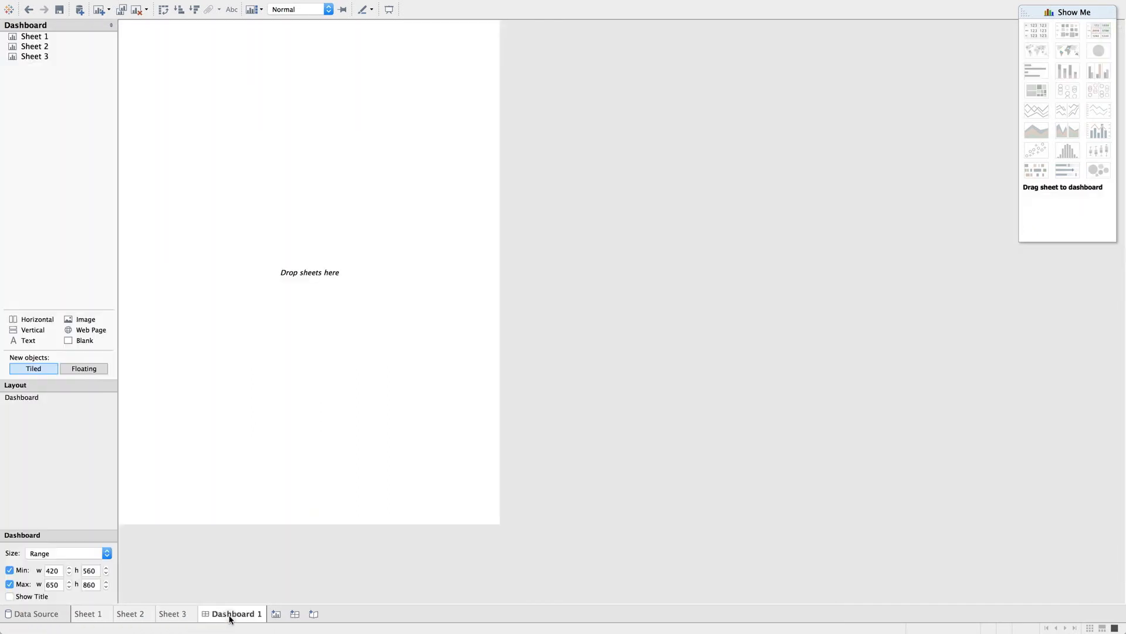
# - Add Sheet 1's country count table on top and Sheet 2's average-cost map below it
pyautogui.click(34, 37)
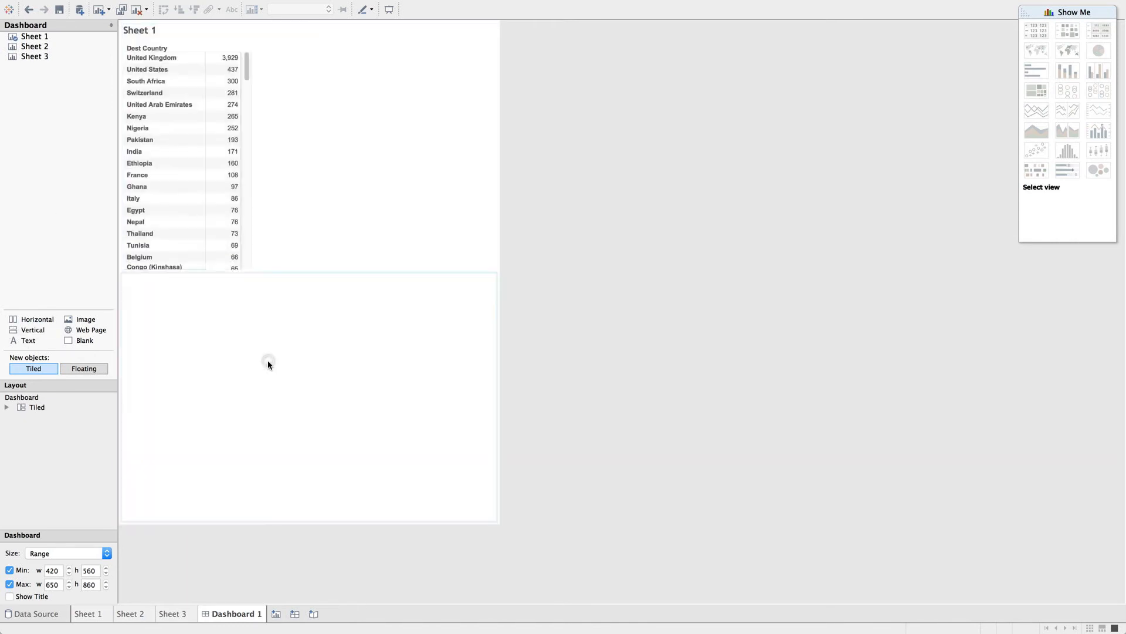
pyautogui.click(34, 45)
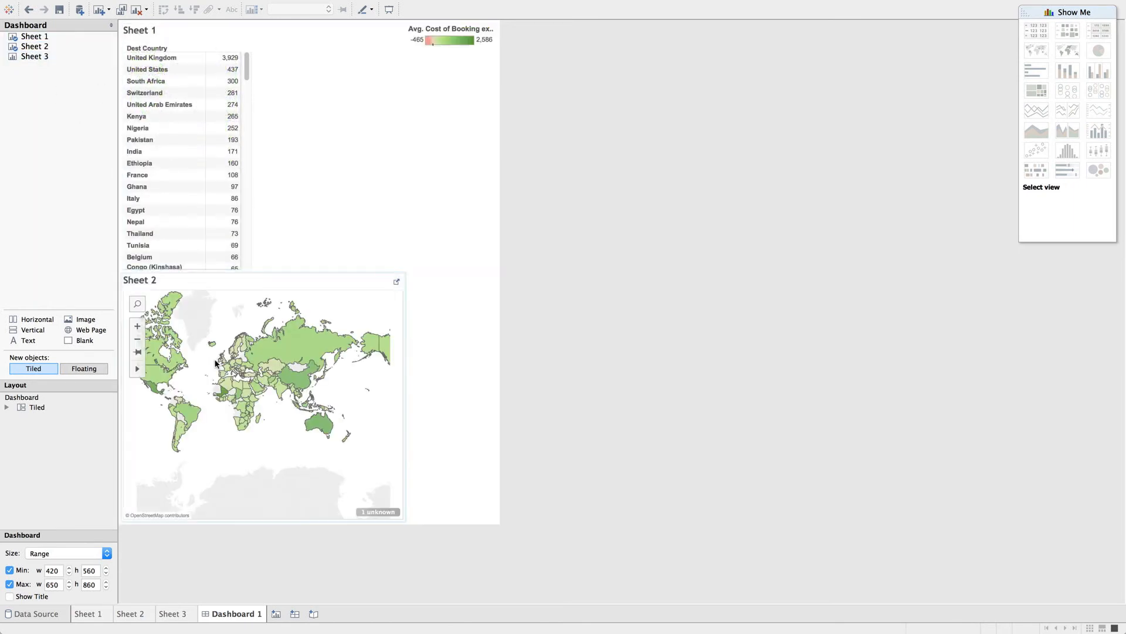
pyautogui.moveTo(302, 331)
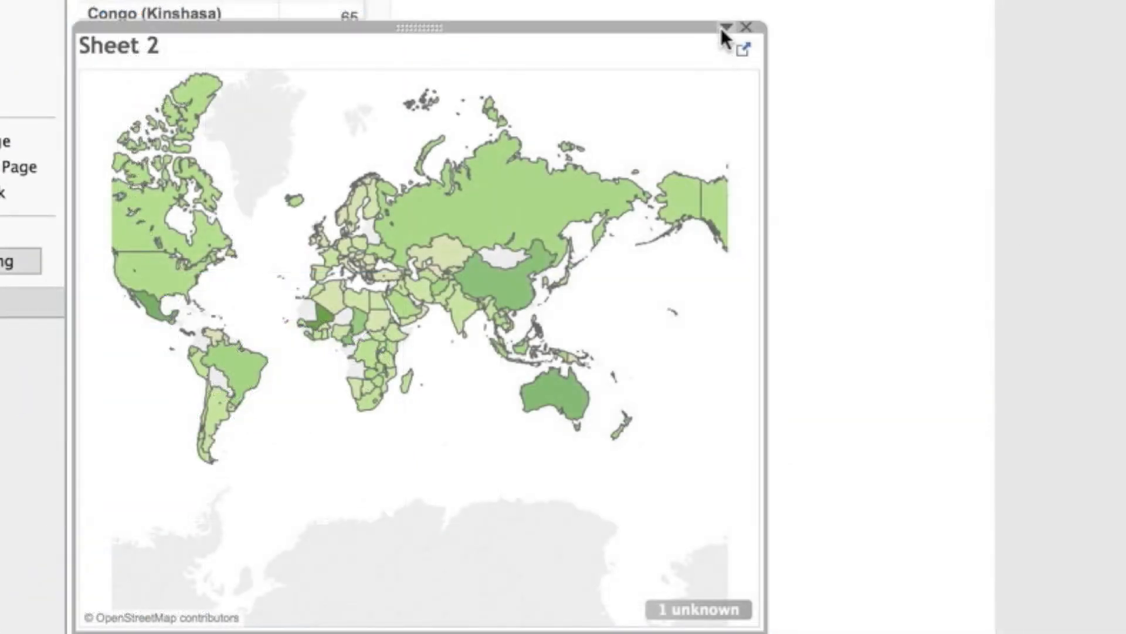
# - Make the map act as a dashboard filter and select Russia to show only its bookings
pyautogui.click(728, 27)
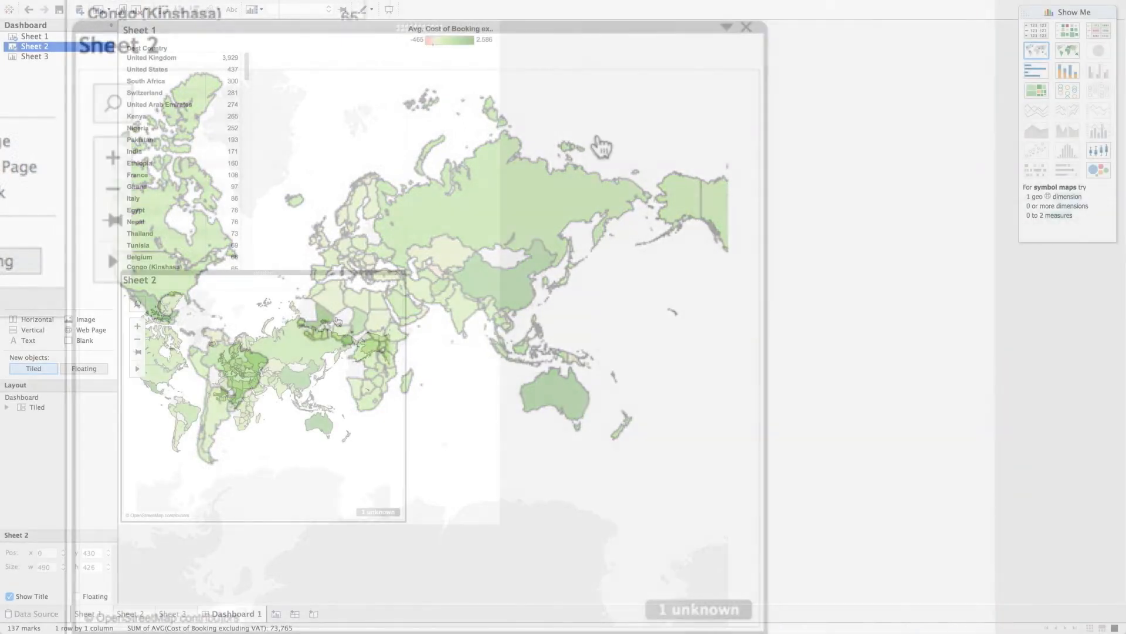
pyautogui.click(295, 351)
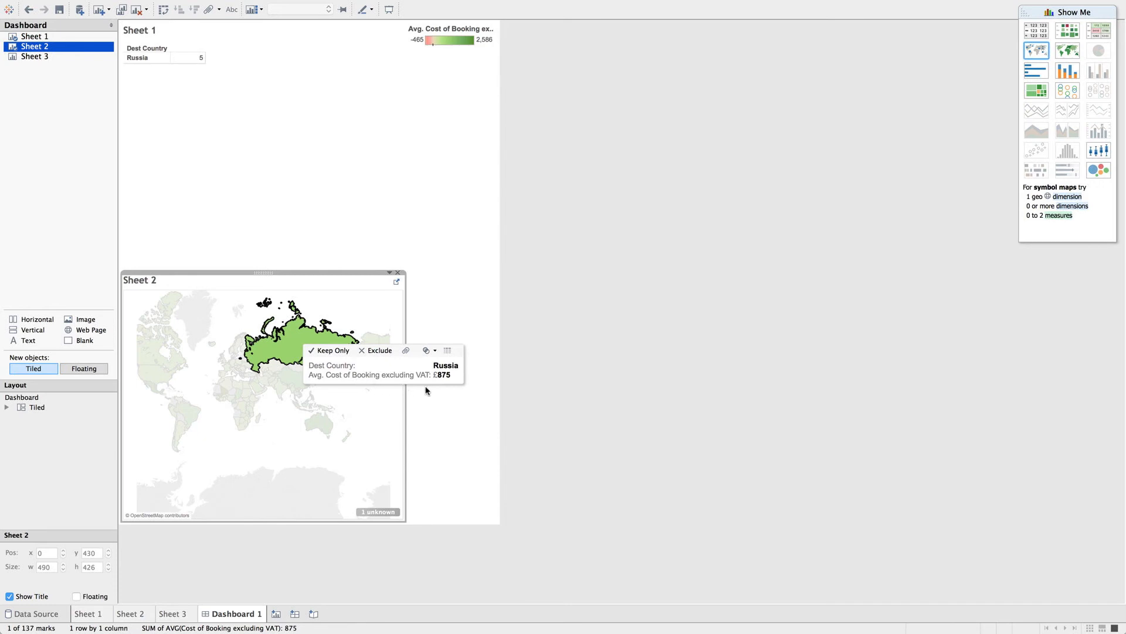
pyautogui.moveTo(444, 382)
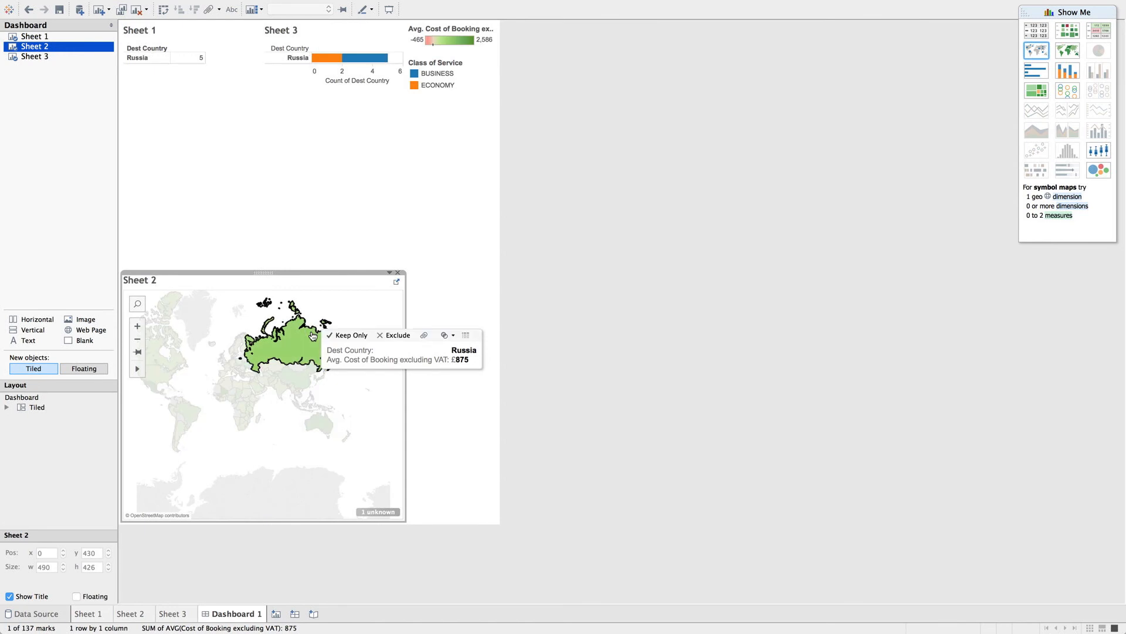
pyautogui.moveTo(332, 59)
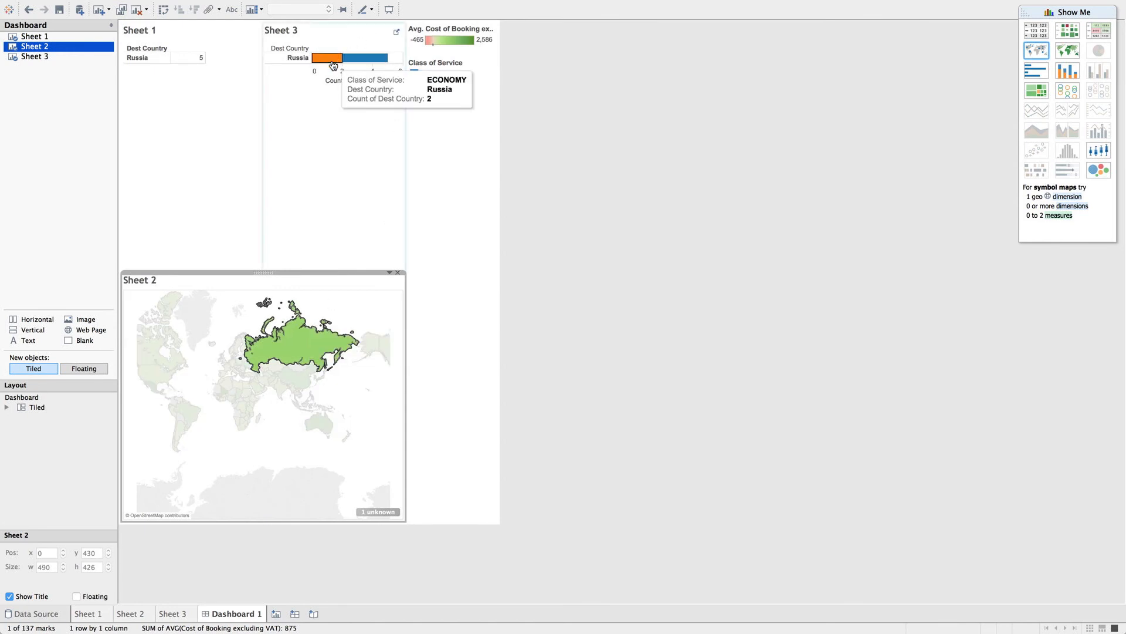
pyautogui.moveTo(363, 58)
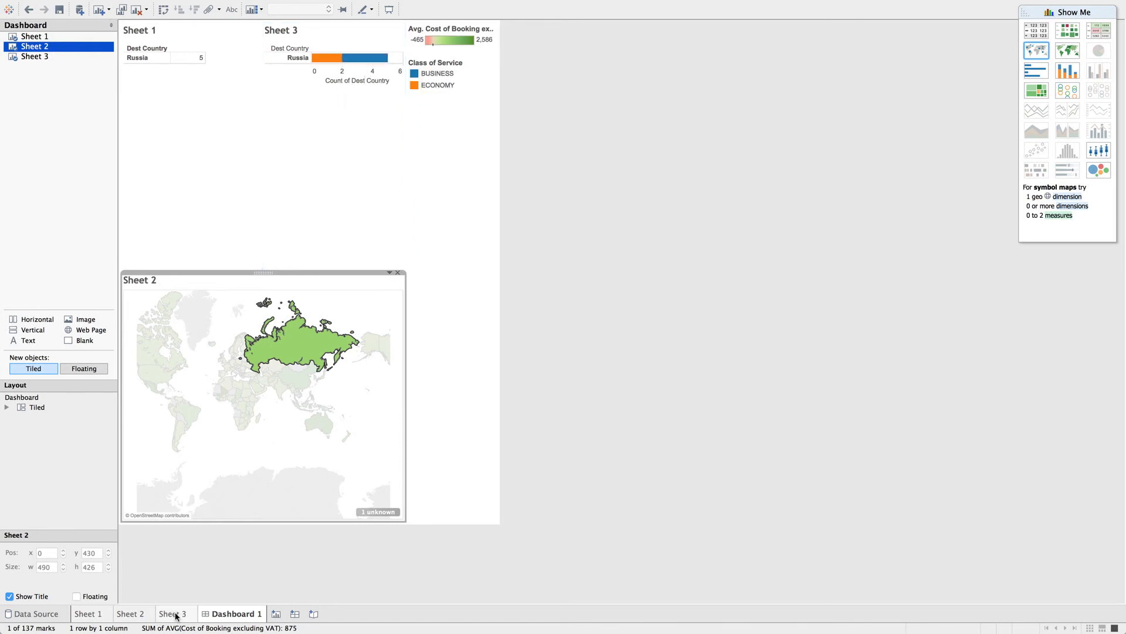
# - Build Sheet 3 as horizontal bars of average Cost of Booking per Class of Service
pyautogui.click(173, 614)
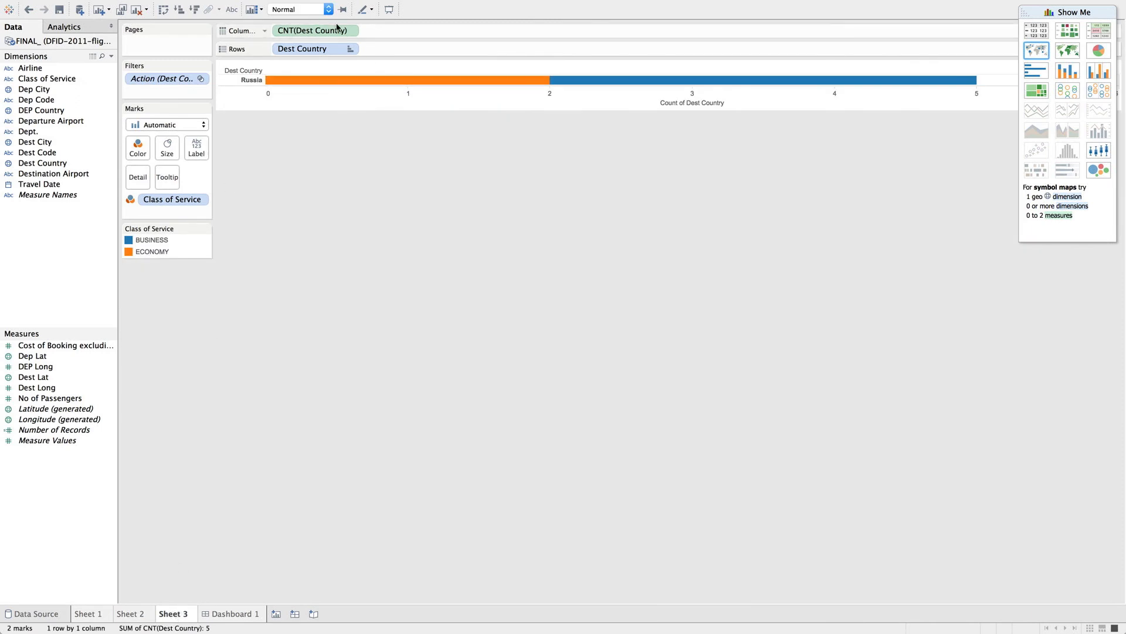
pyautogui.moveTo(314, 31); pyautogui.dragTo(36, 239)
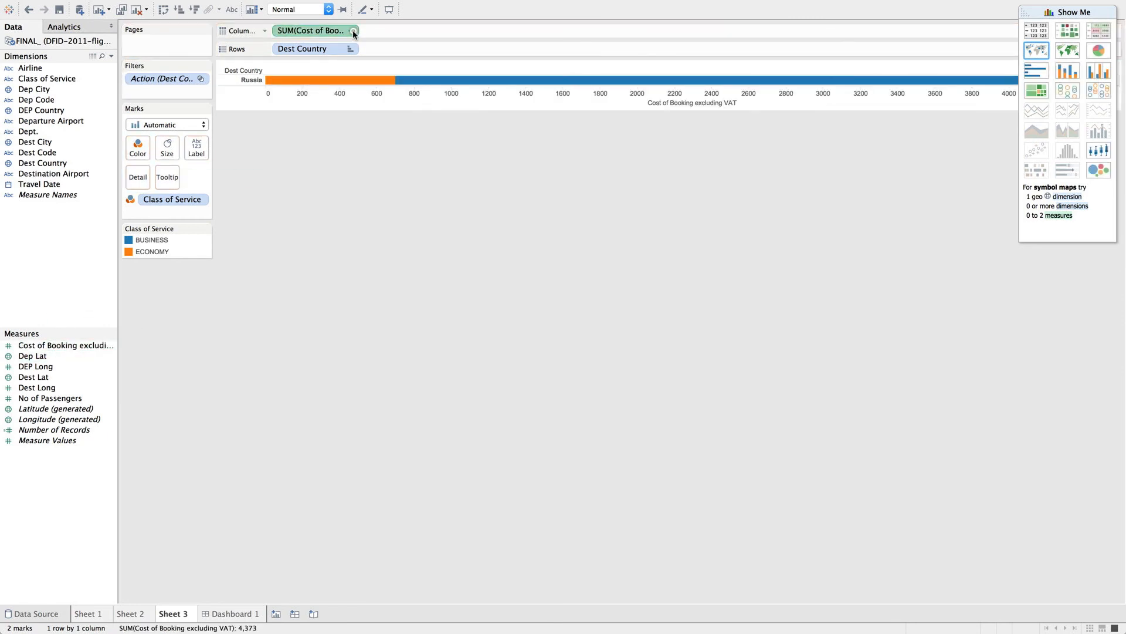
pyautogui.click(353, 30)
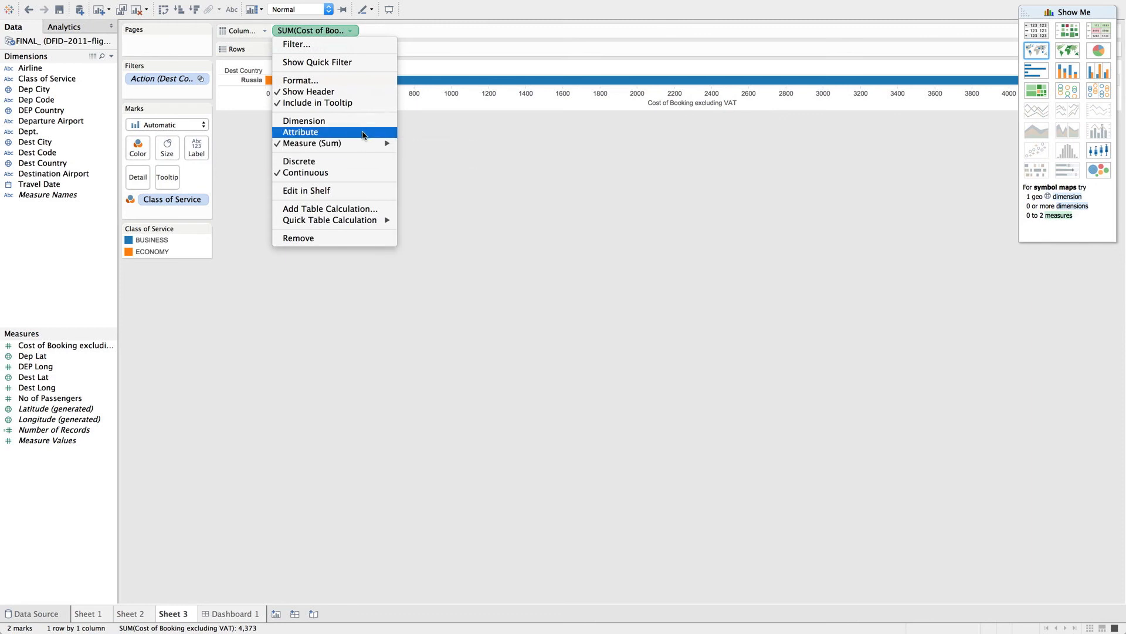
pyautogui.moveTo(363, 190)
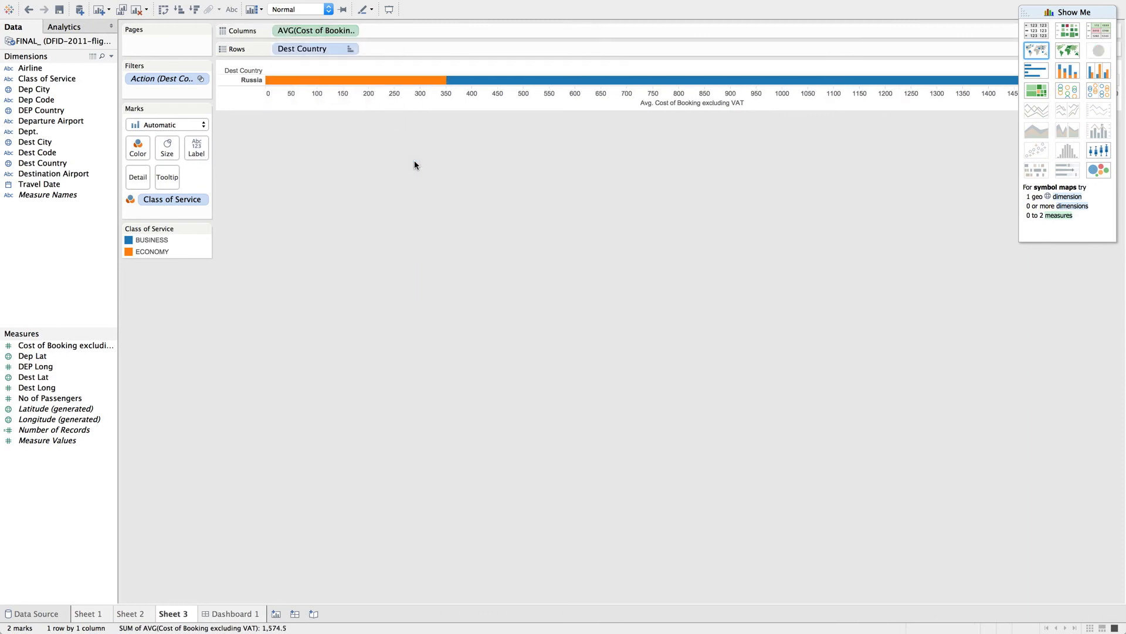
pyautogui.moveTo(504, 78)
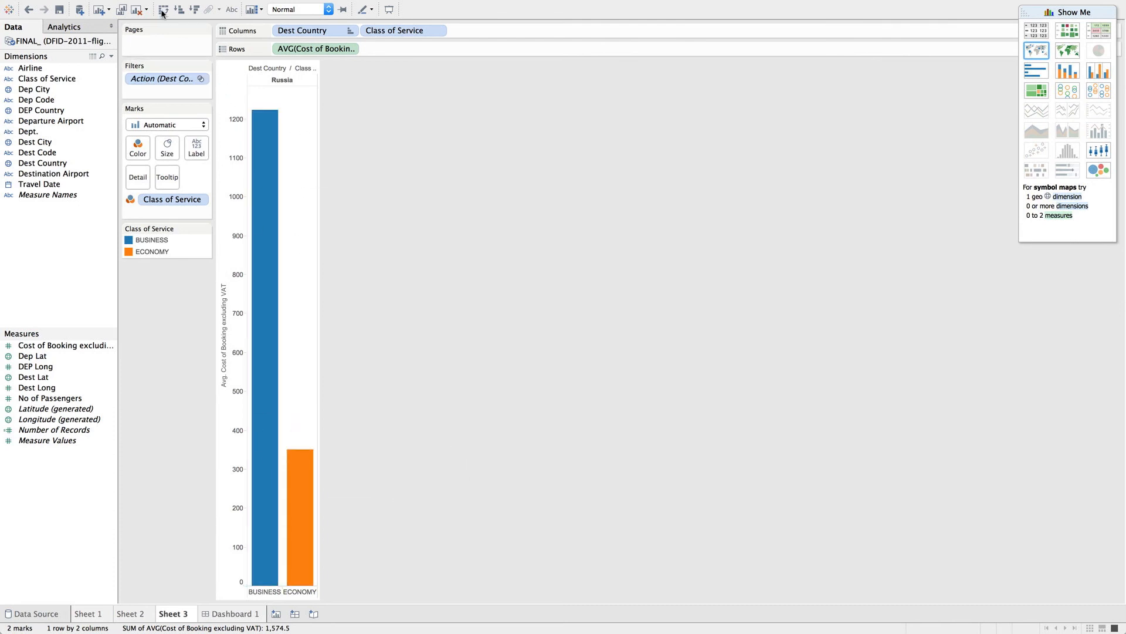
pyautogui.click(161, 10)
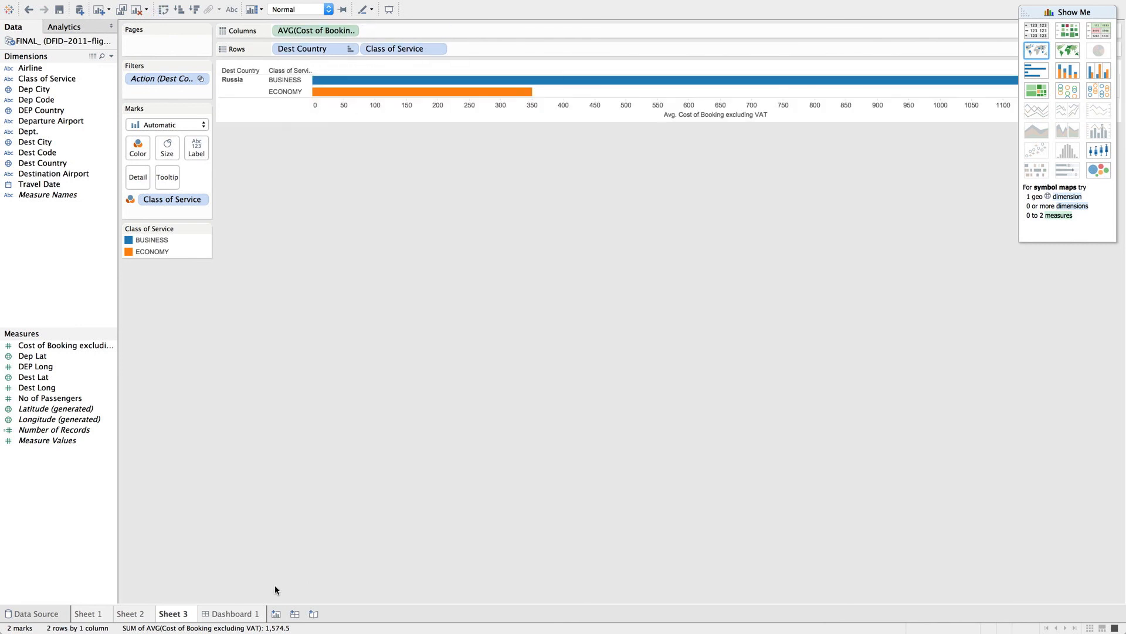
# - Return to Dashboard 1 to view the class-of-service average cost chart
pyautogui.click(231, 612)
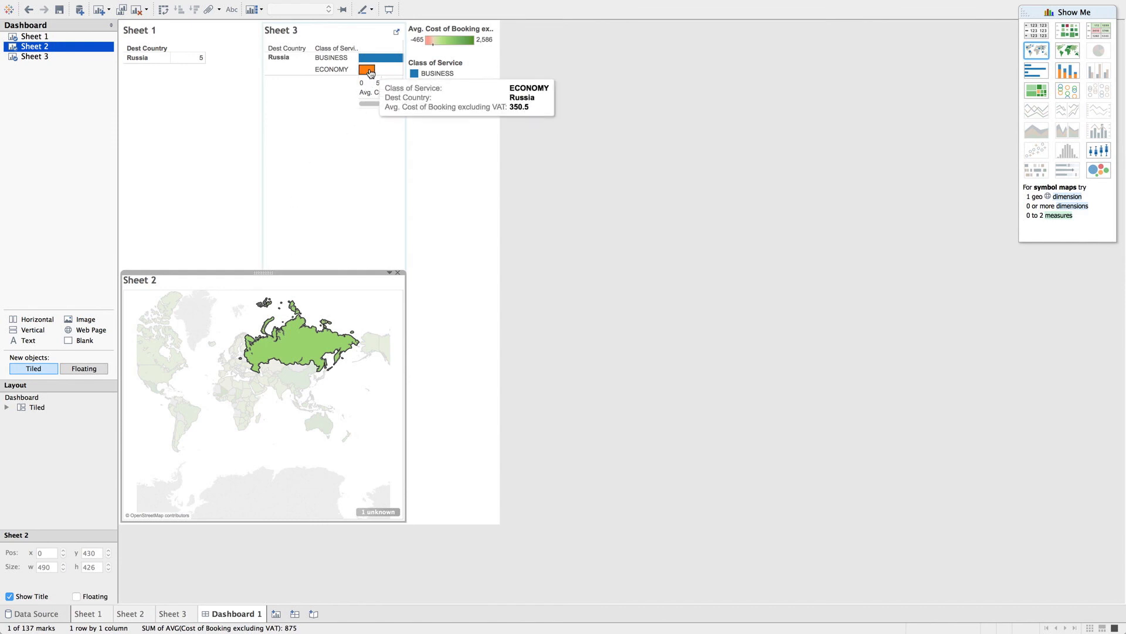
pyautogui.moveTo(373, 56)
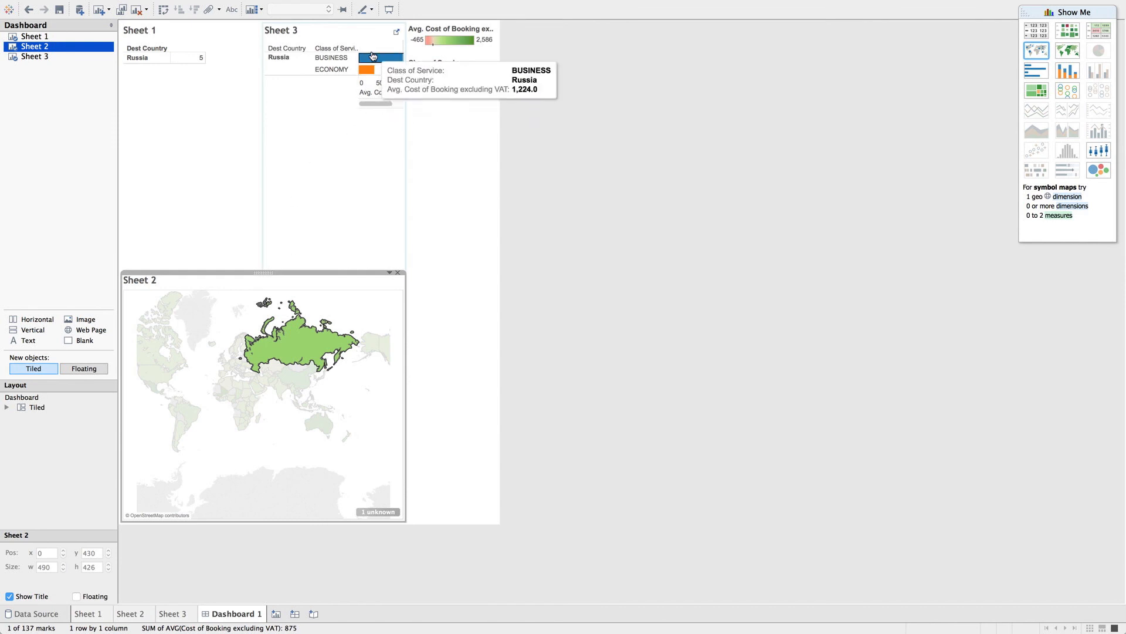
pyautogui.moveTo(313, 339)
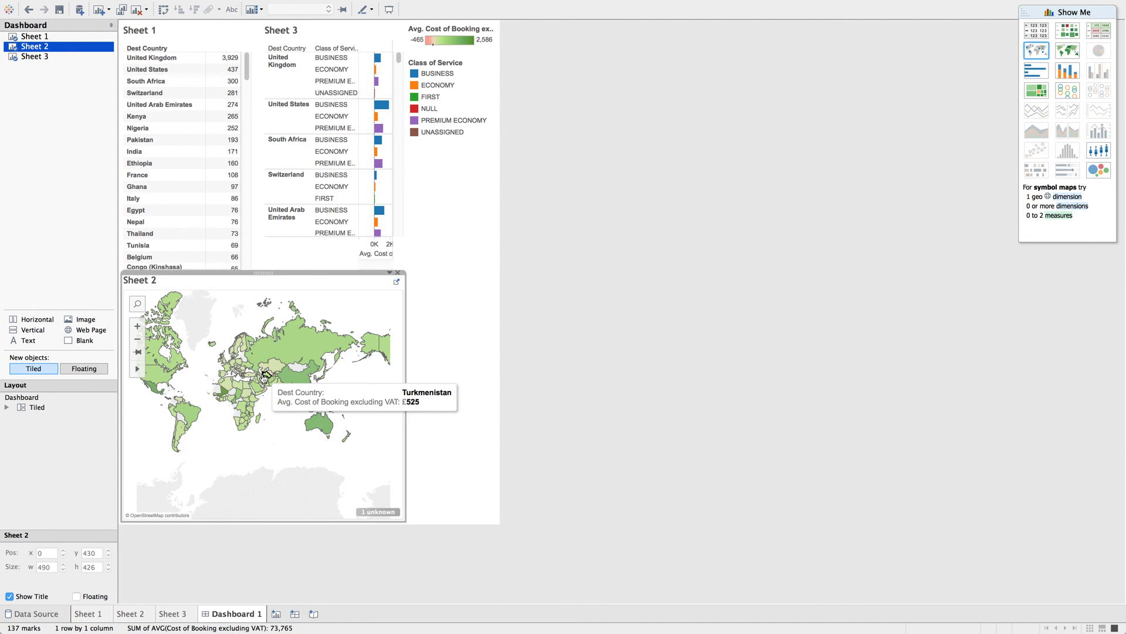
pyautogui.moveTo(257, 379)
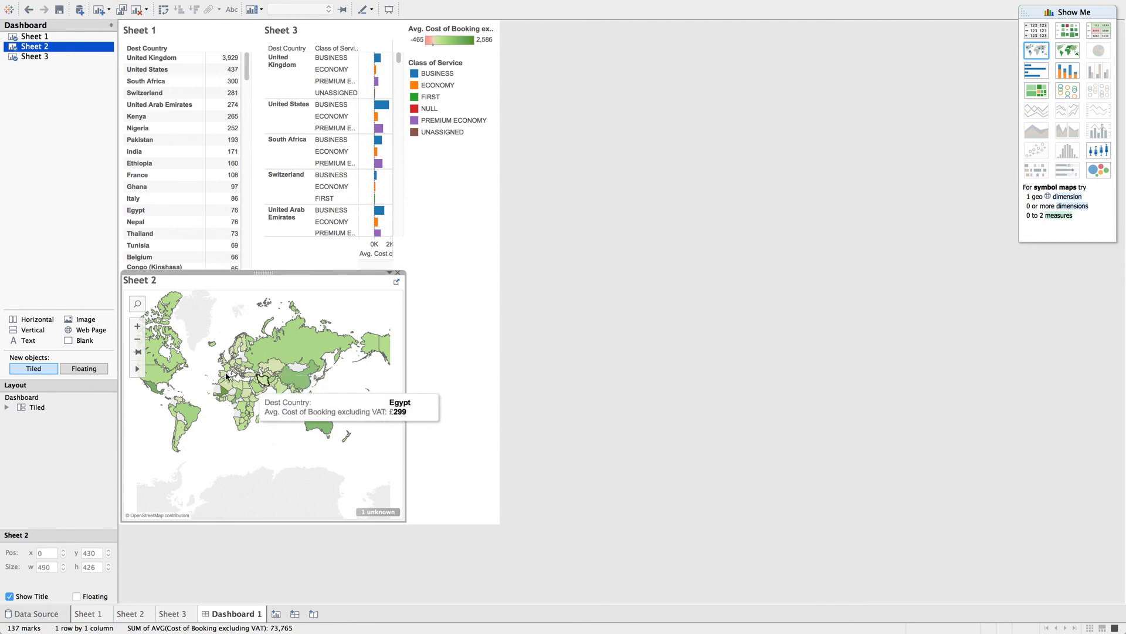
pyautogui.moveTo(384, 631)
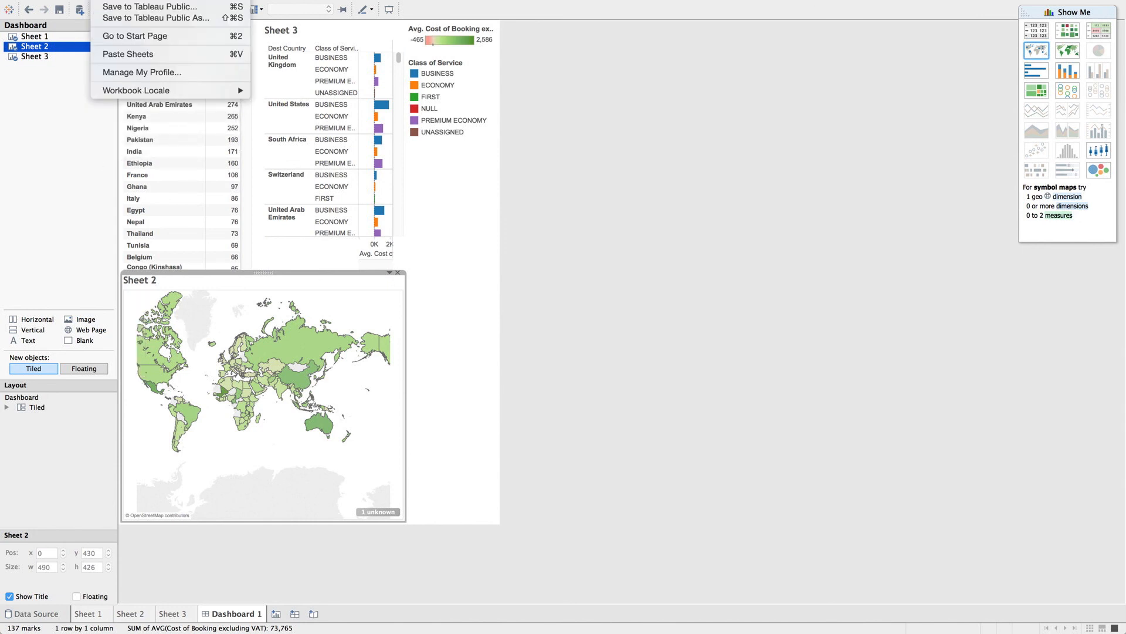
pyautogui.moveTo(155, 18)
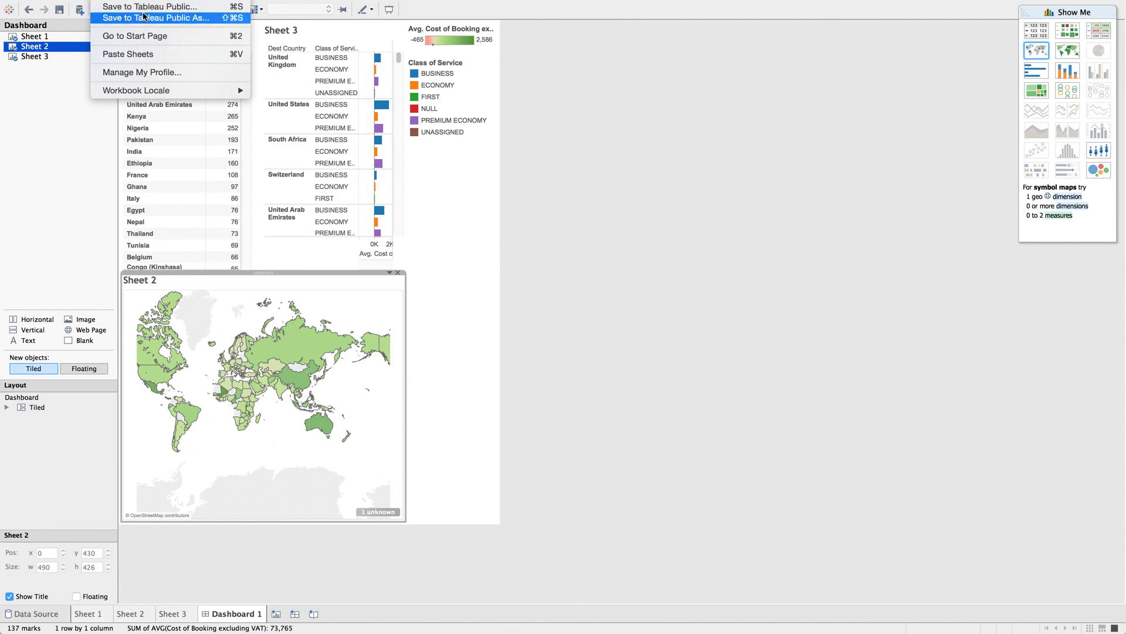
pyautogui.click(578, 311)
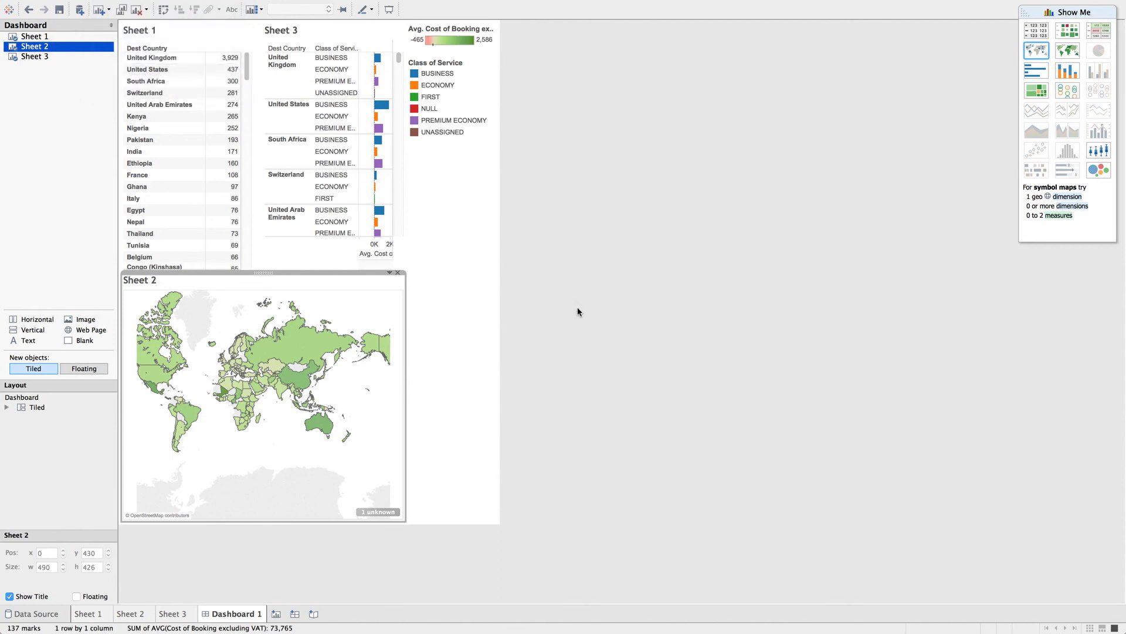